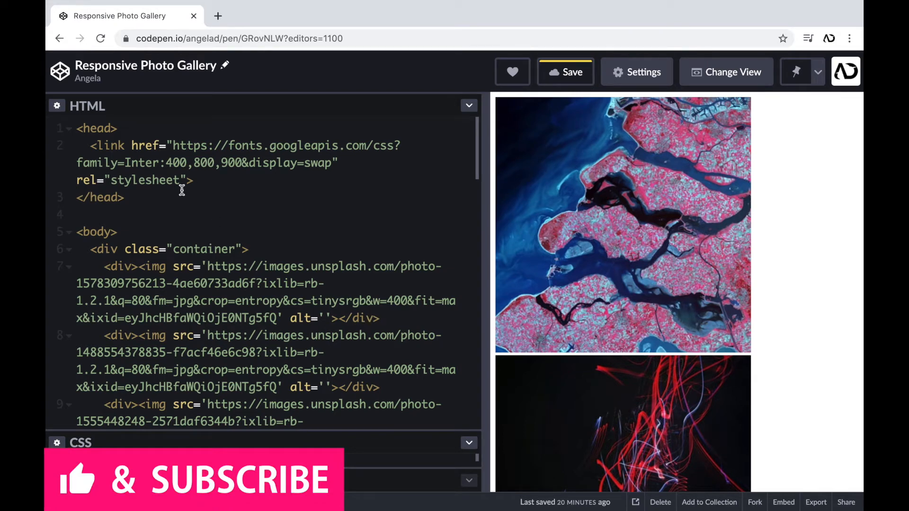
mouse_move(158, 203)
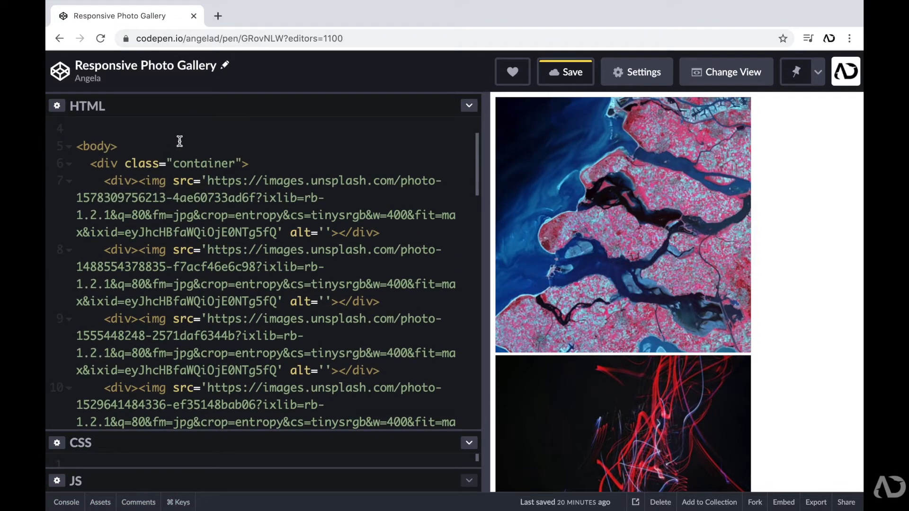
mouse_move(114, 283)
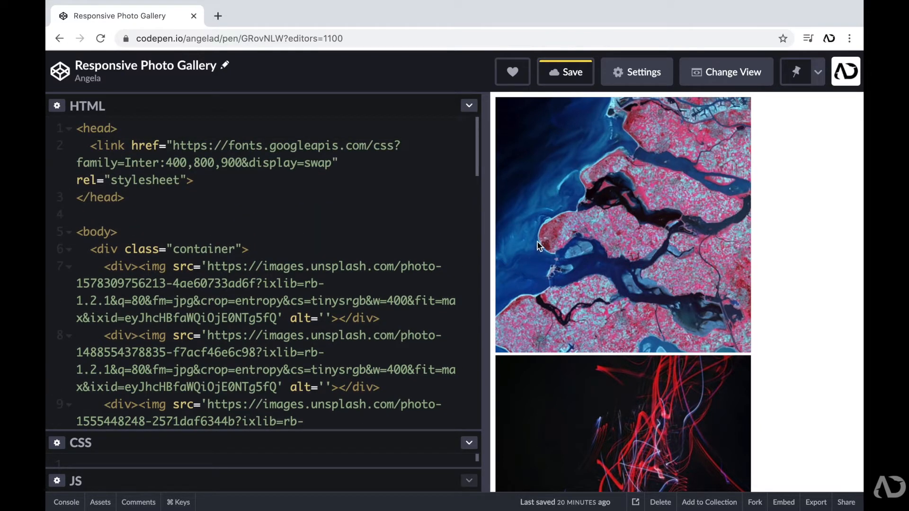
Define a :root --radius variable of 5px in the stylesheet
scroll(down, 3)
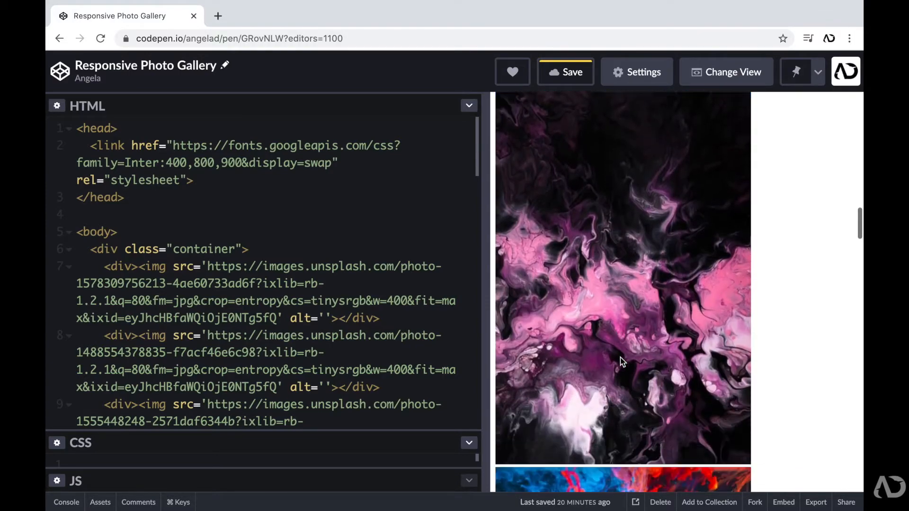
scroll(down, 3)
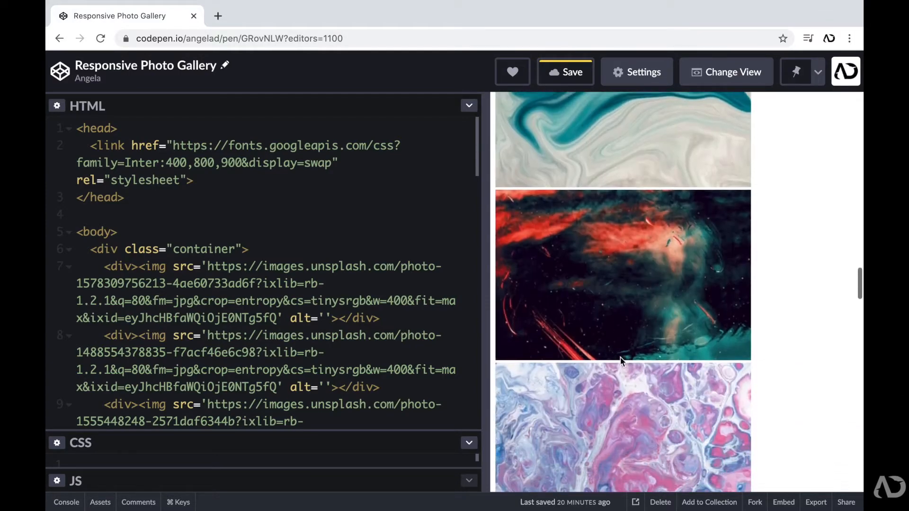
scroll(down, 3)
text(--)
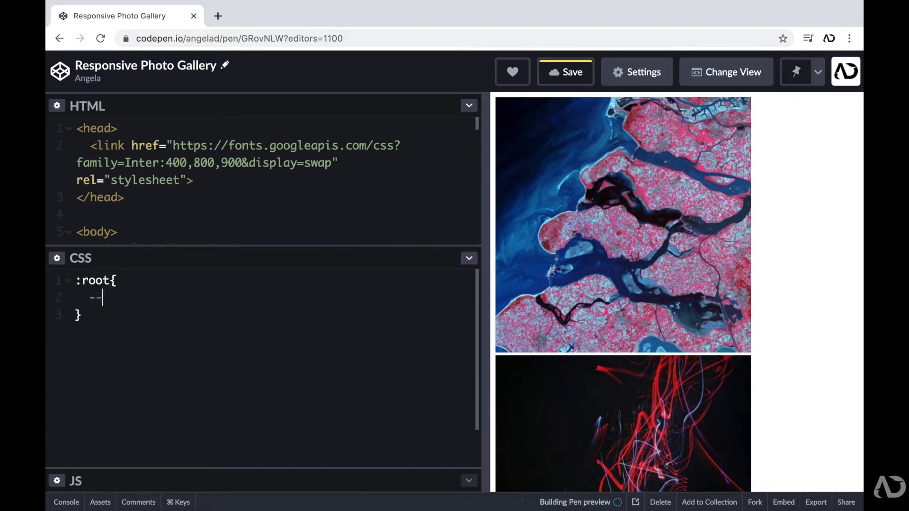
text(radius:5px;)
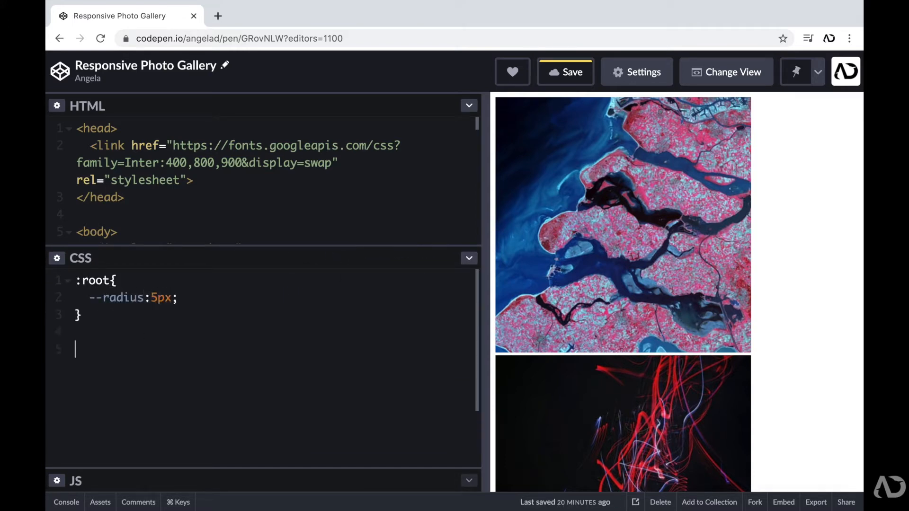
Reset every element to border-box with zero margin and padding, and start an empty .container rule
text(*{})
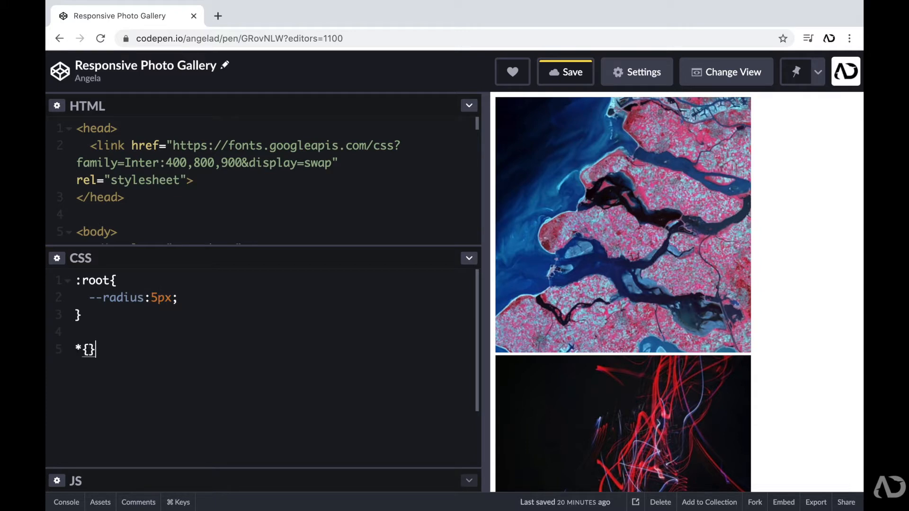
text(box-sizing)
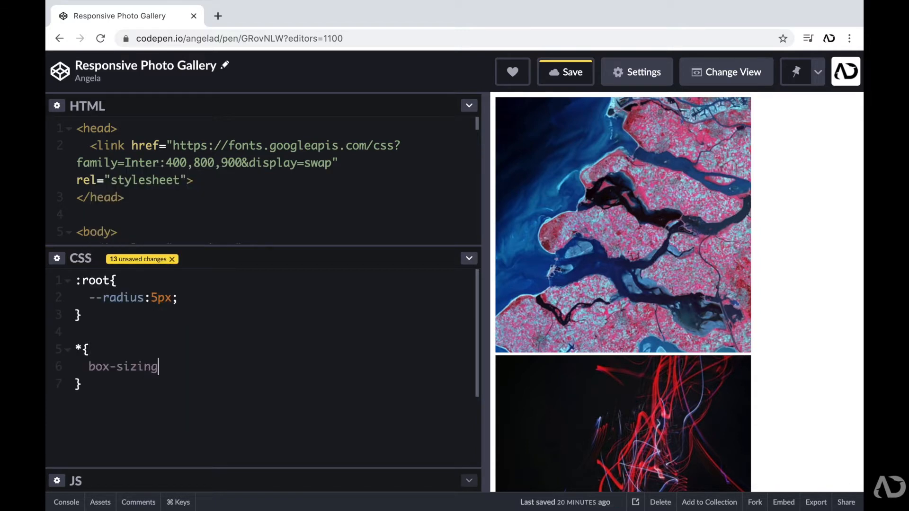
text(:border-box;)
text(margin:0;)
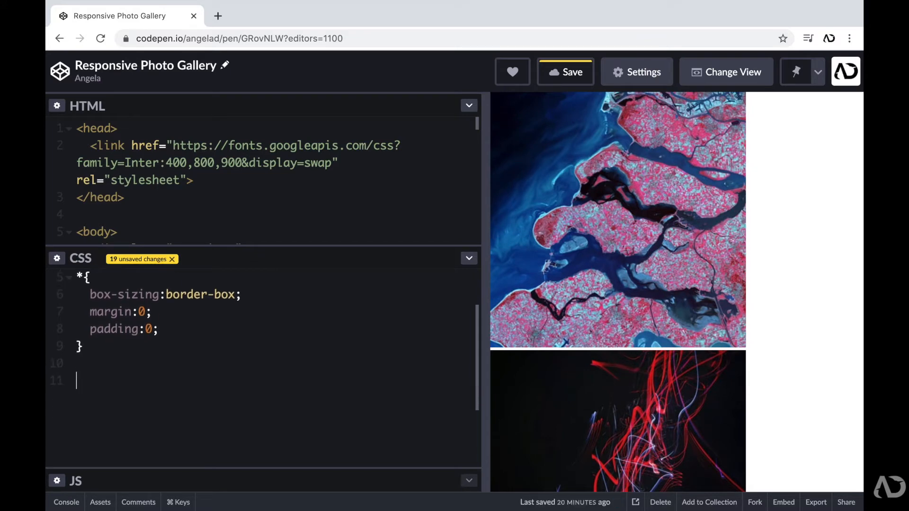
text(.container{})
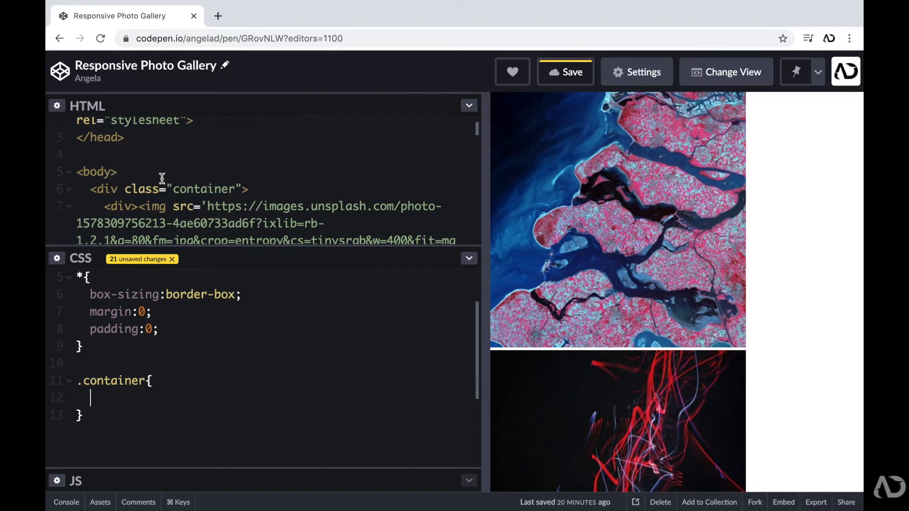
mouse_move(154, 236)
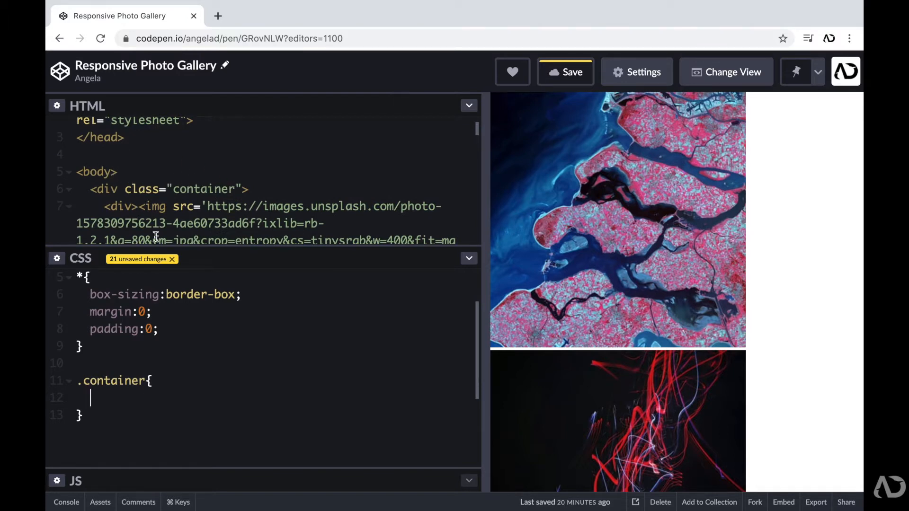
Make .container a grid with grid-template-columns: 1fr 1fr and check the two-column preview
text(display:grid;)
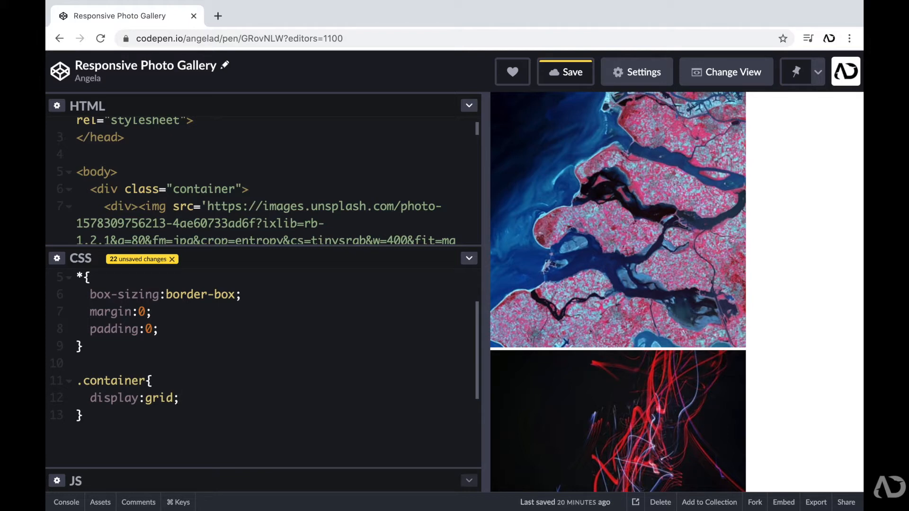
click(180, 399)
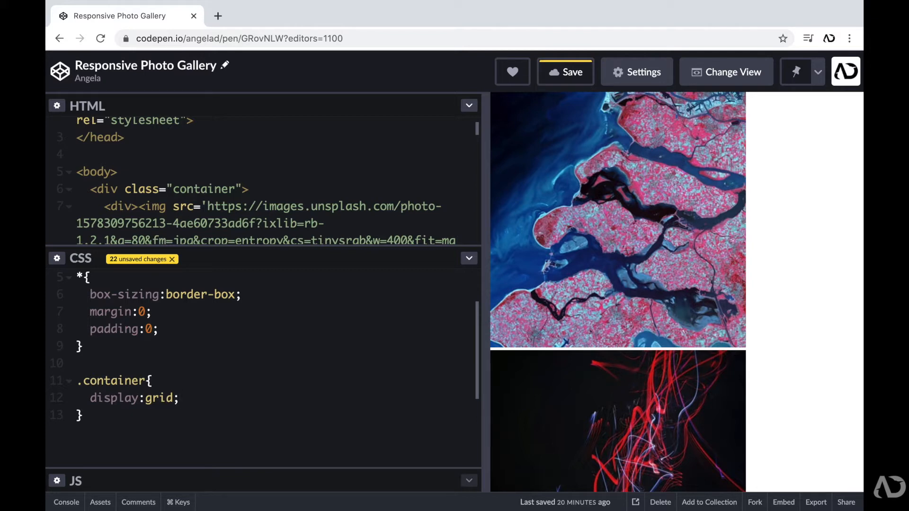
text(grid)
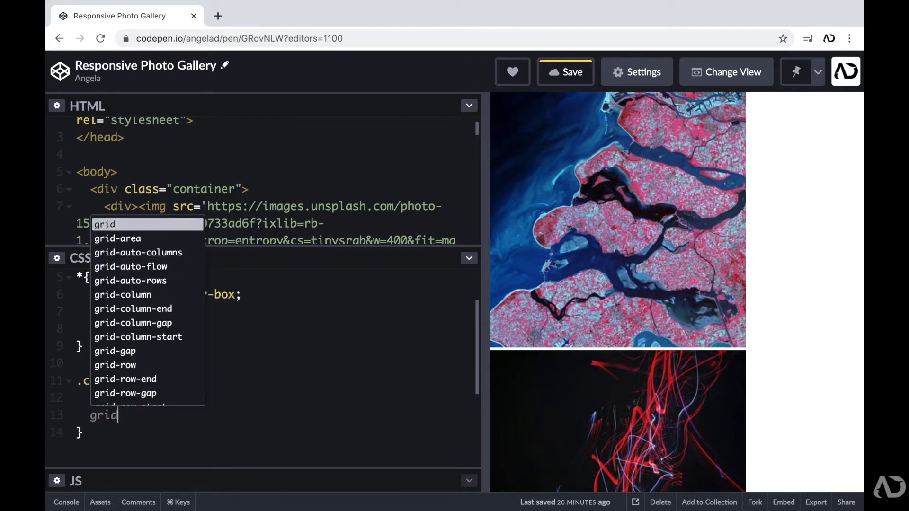
text(-template-columns:)
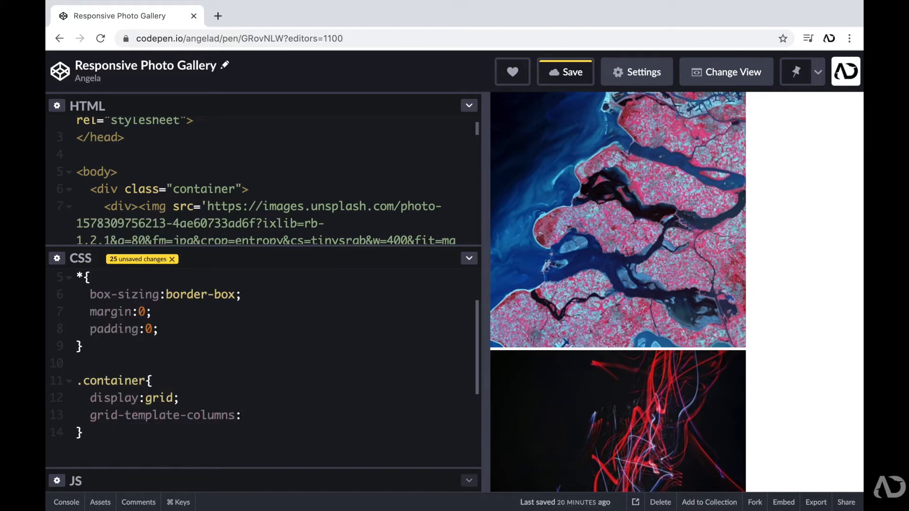
text(1)
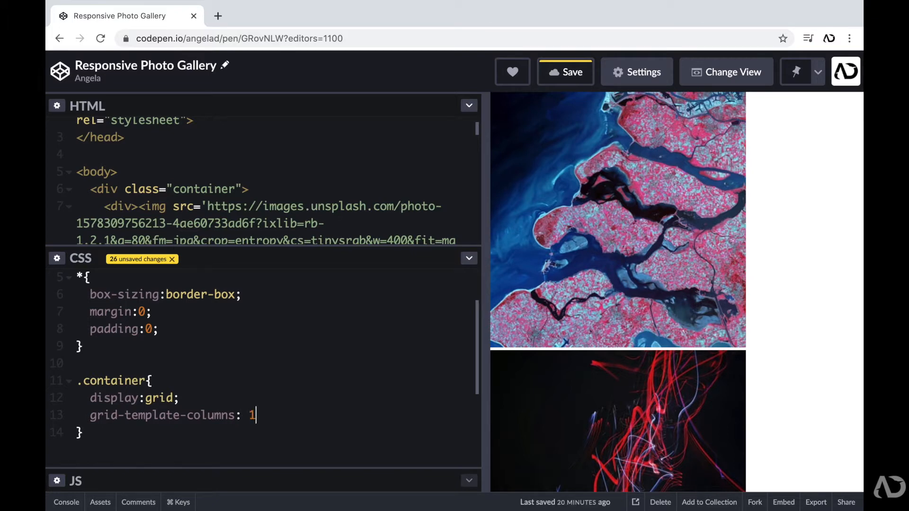
text(fr 1fr;)
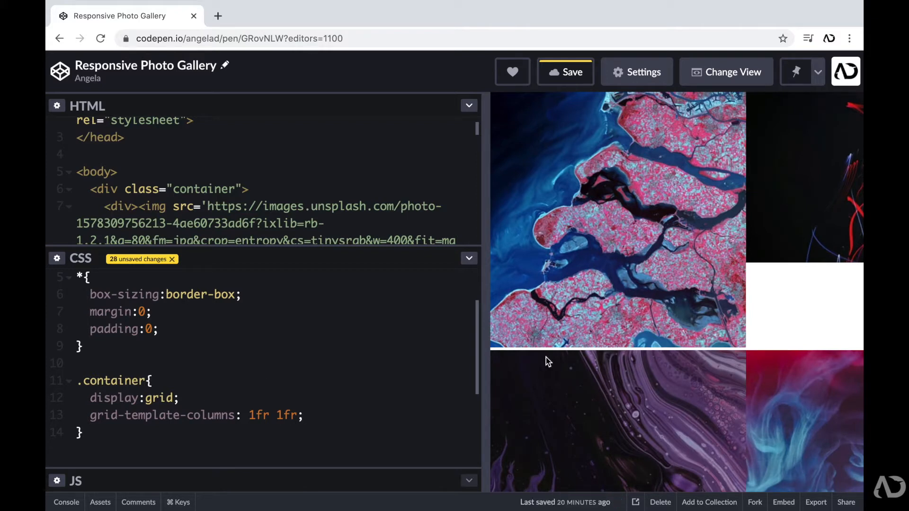
scroll(down, 3)
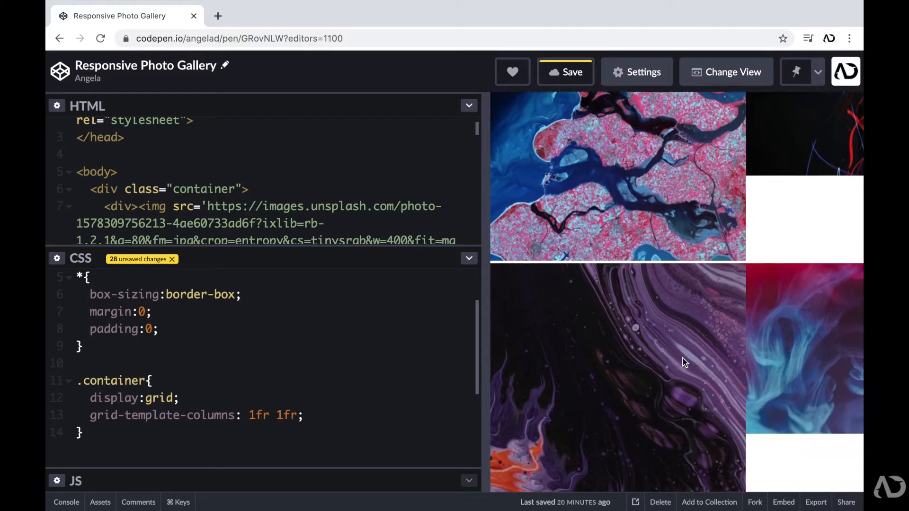
scroll(down, 3)
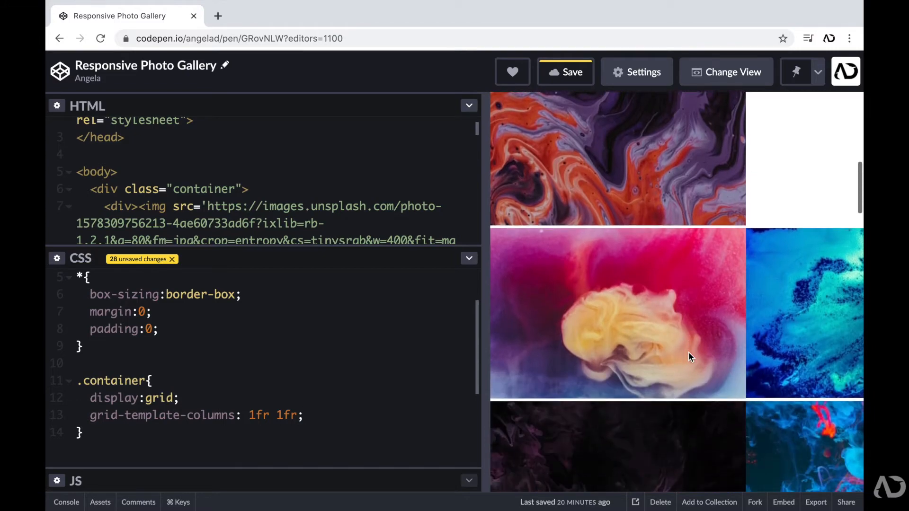
scroll(down, 3)
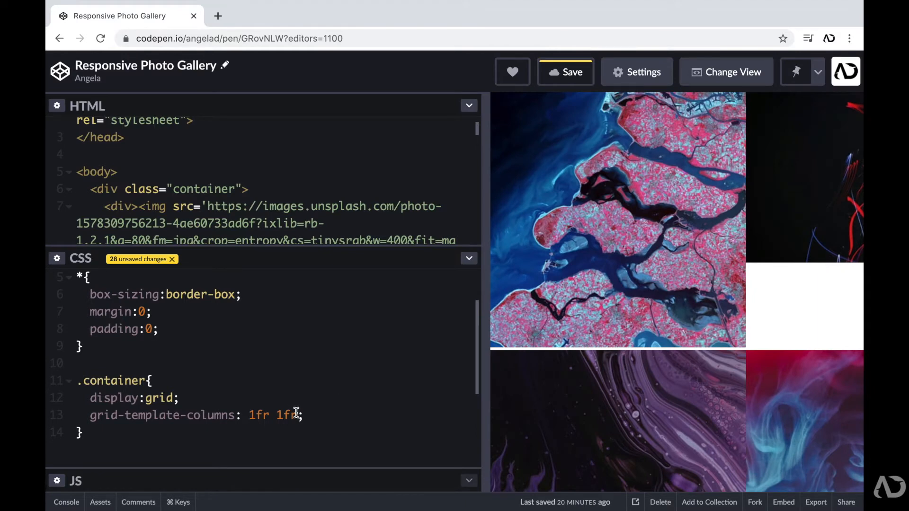
Change the container columns to repeat(auto-fit, 10rem)
text(repeat)
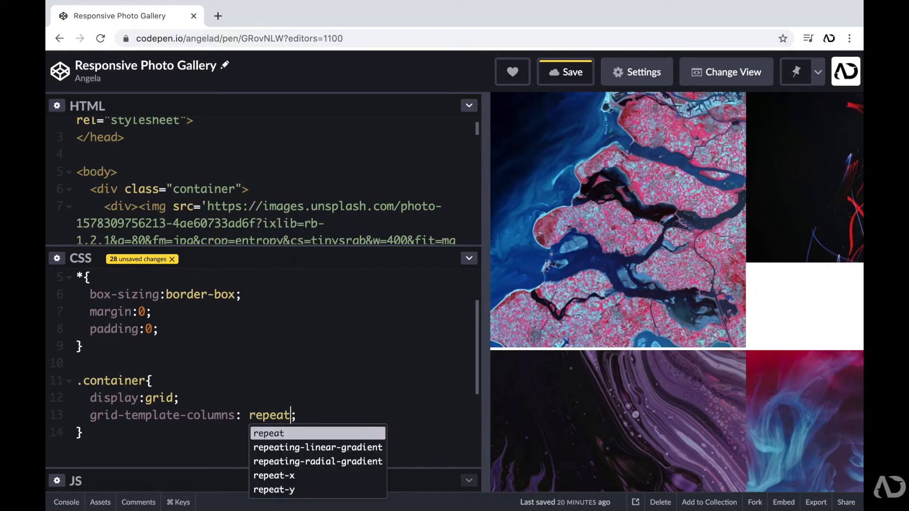
text((auto-fit)
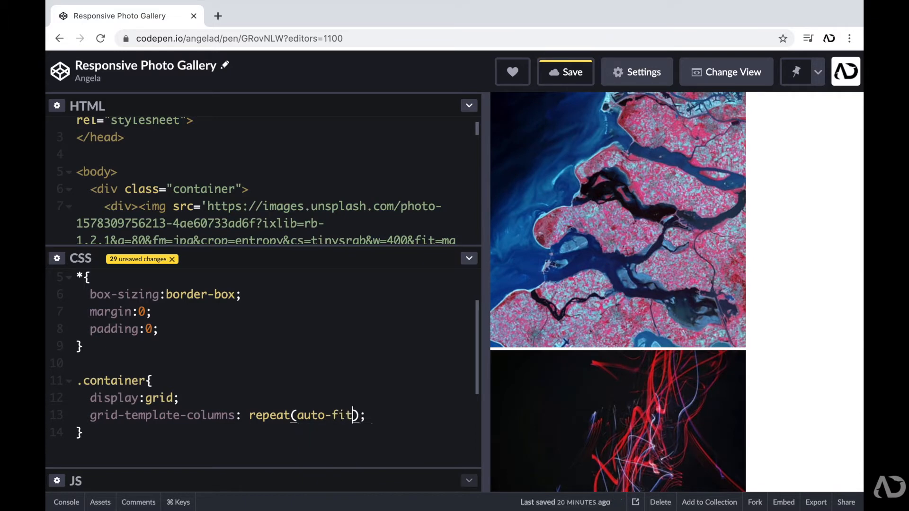
text(,)
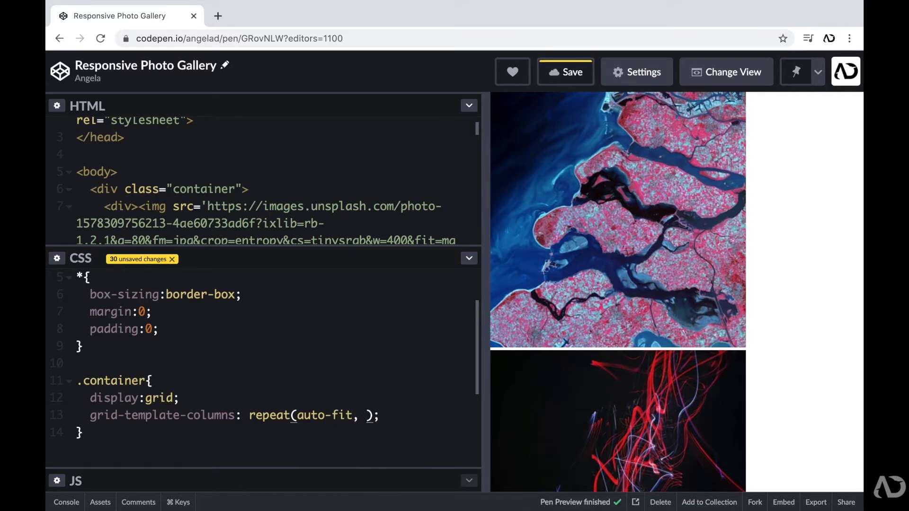
text(10rem)
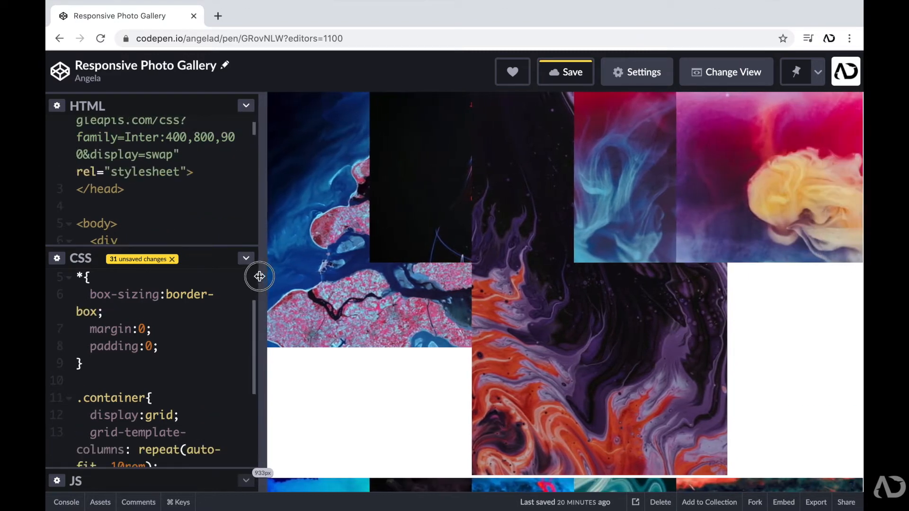
Resize the preview wider and narrower to watch the 10rem columns reflow
drag(259, 276, 221, 272)
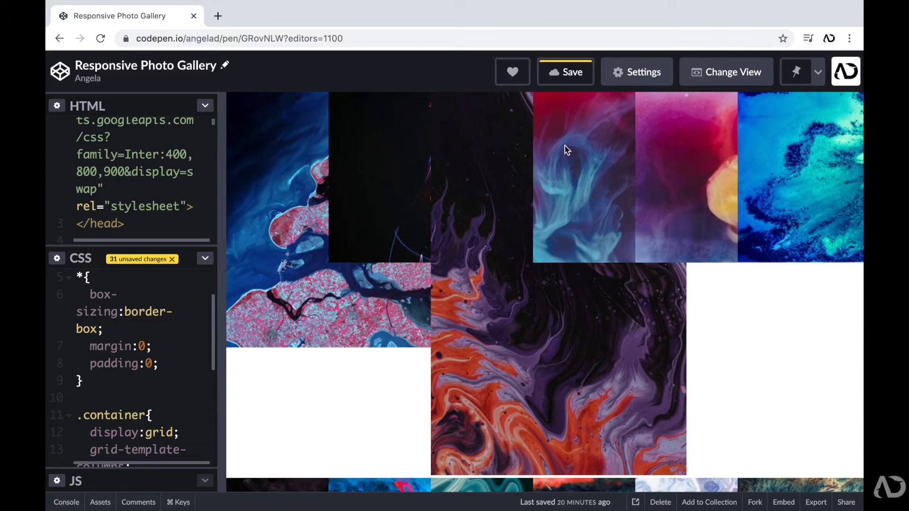
mouse_move(229, 174)
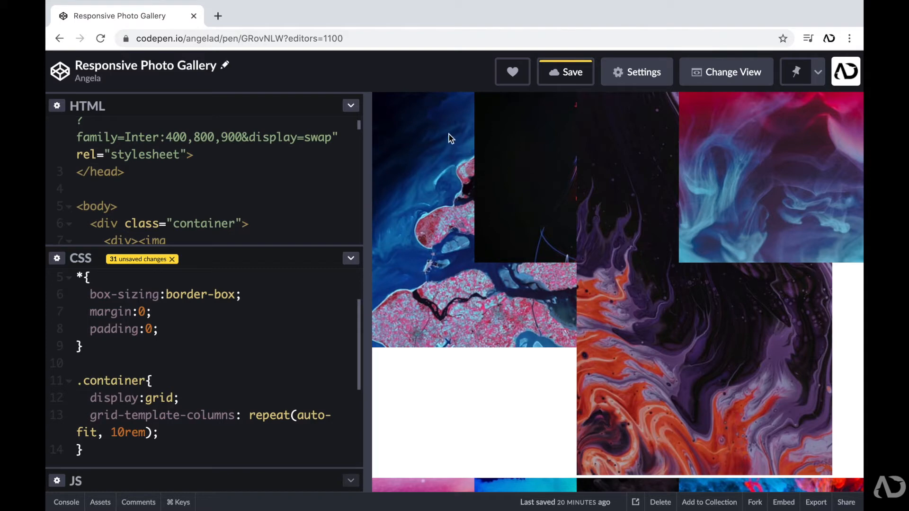
mouse_move(402, 180)
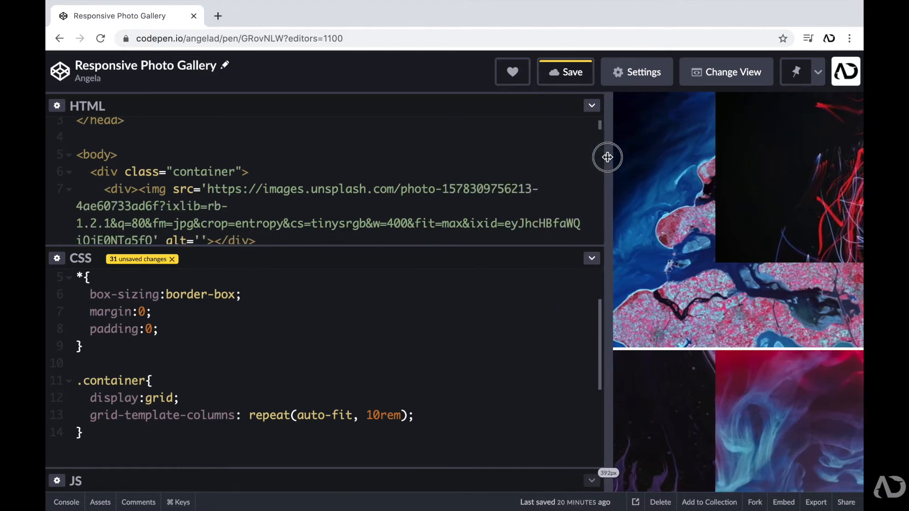
drag(608, 158, 582, 161)
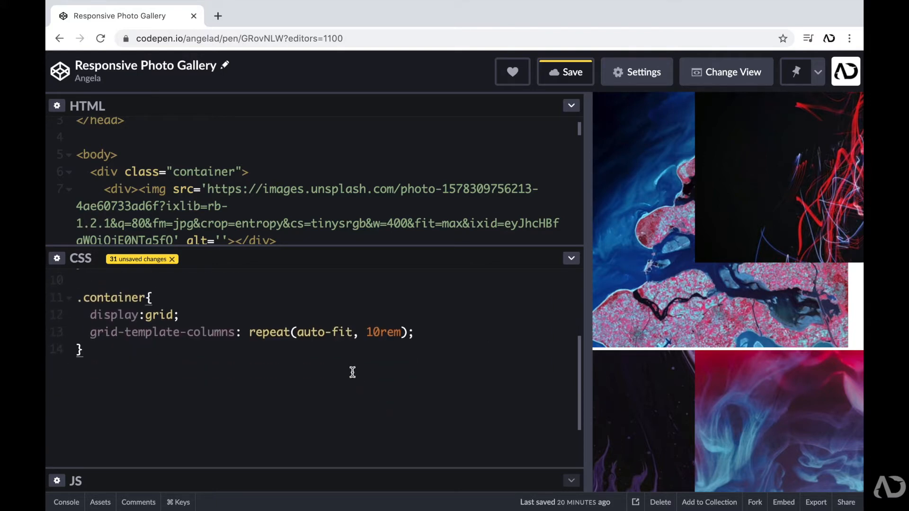
Give img object-fit: cover with height and width of 100%
text(img{)
text(object-fit:cover;)
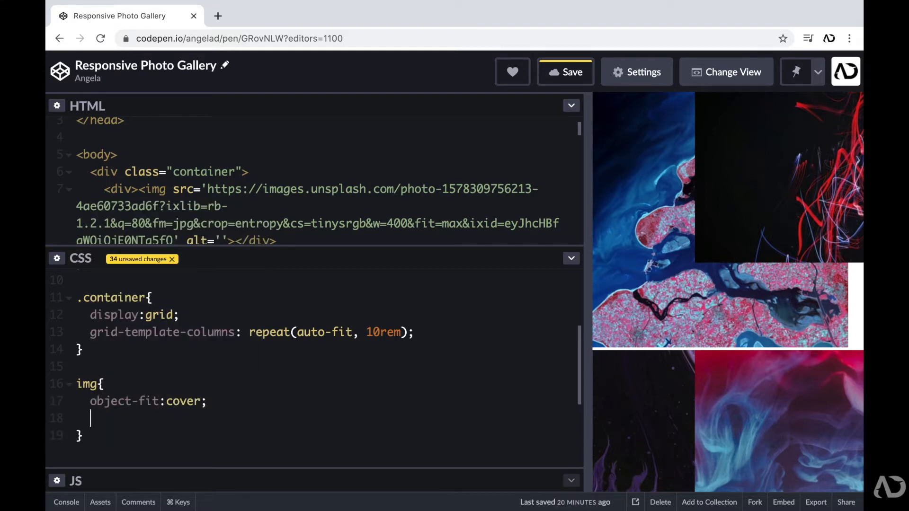
text(height:)
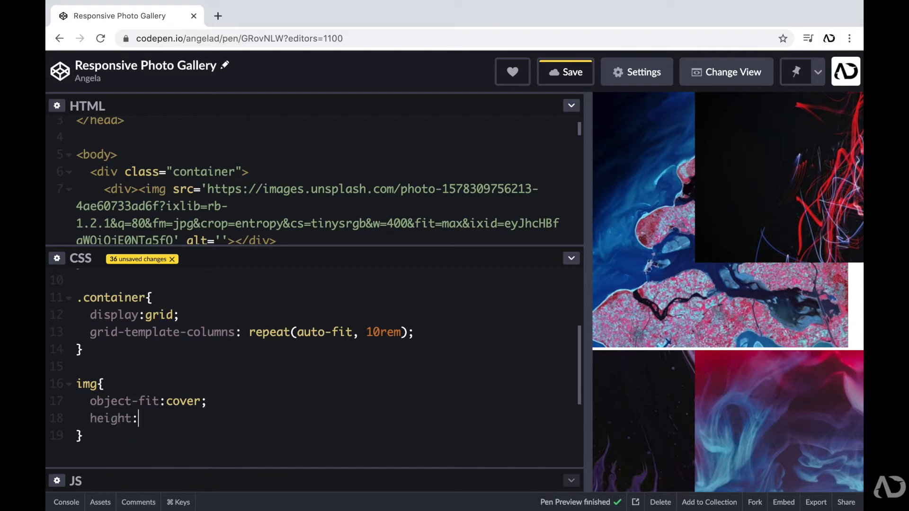
text(100%)
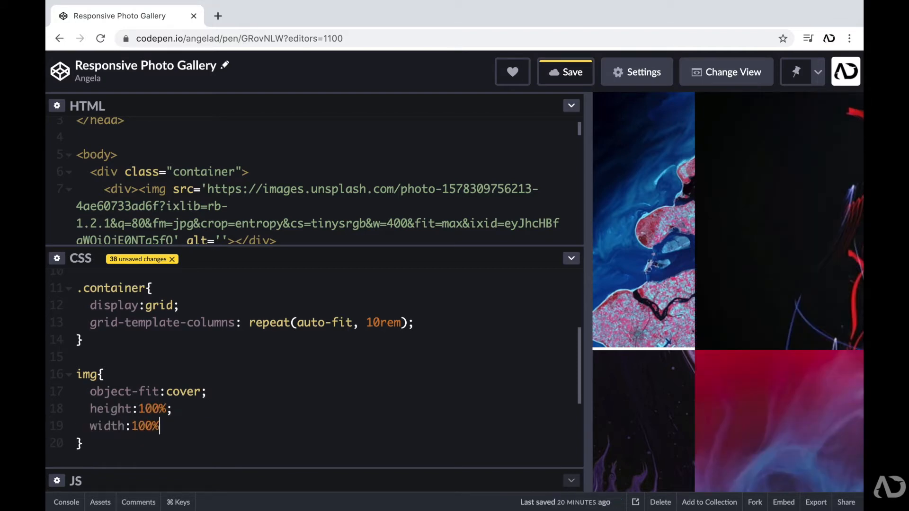
text(;)
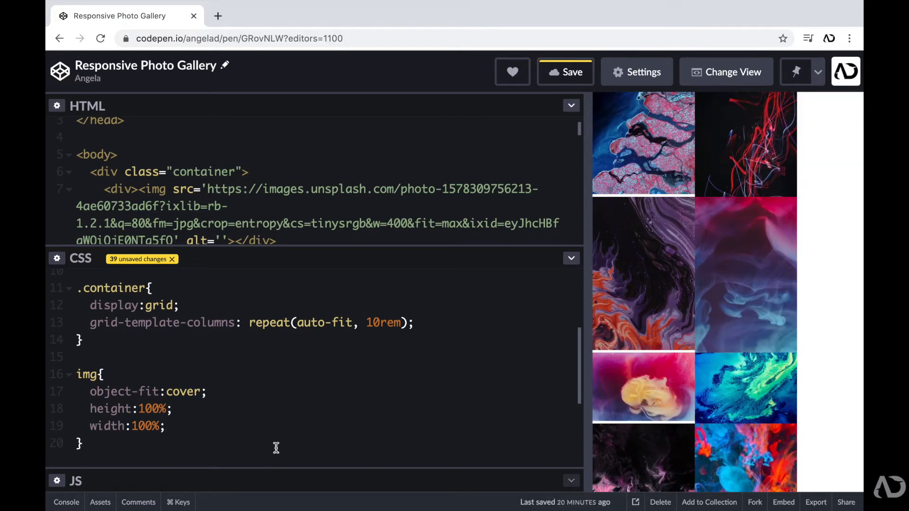
Give every div overflow: hidden and border-radius: var(--radius)
text(di)
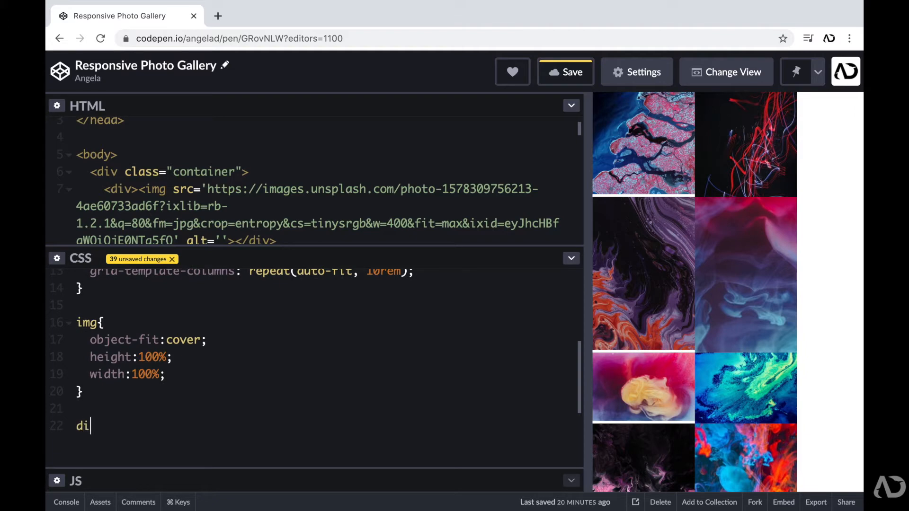
text(v{})
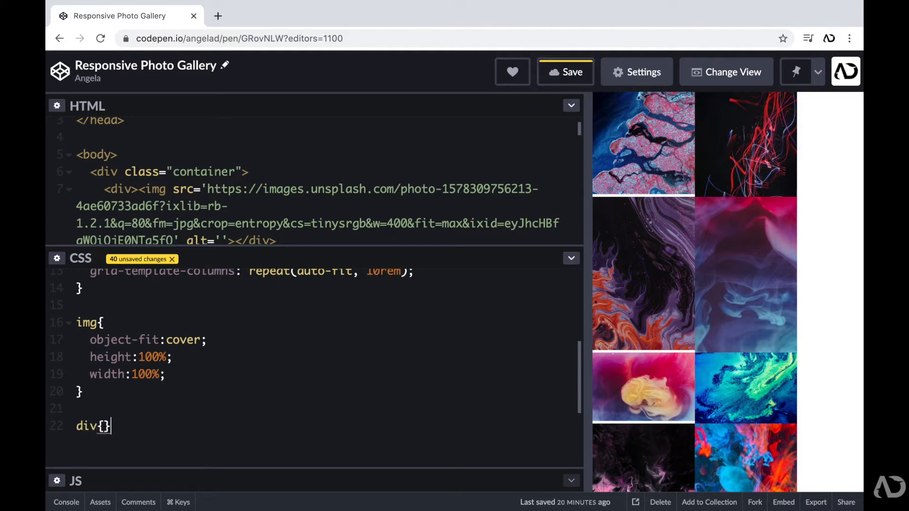
text(overflow:hidden;)
text(border-radius)
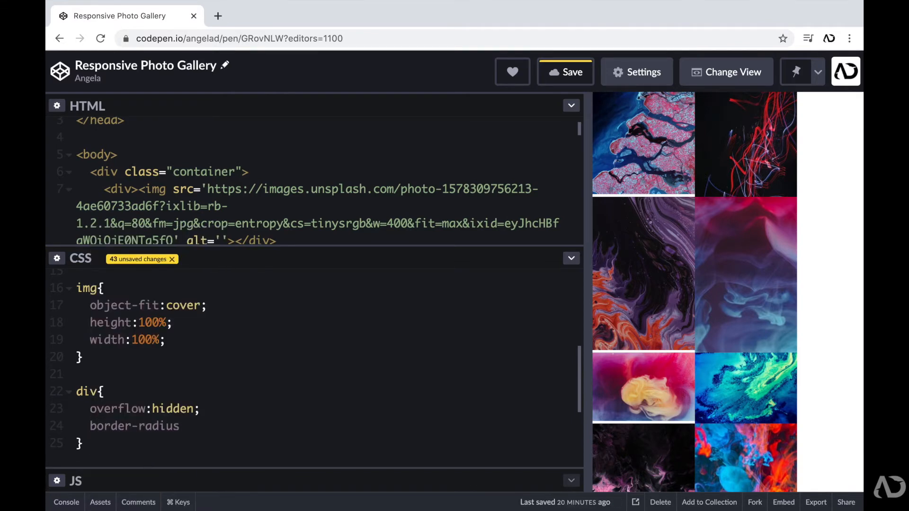
text(:var(--radius))
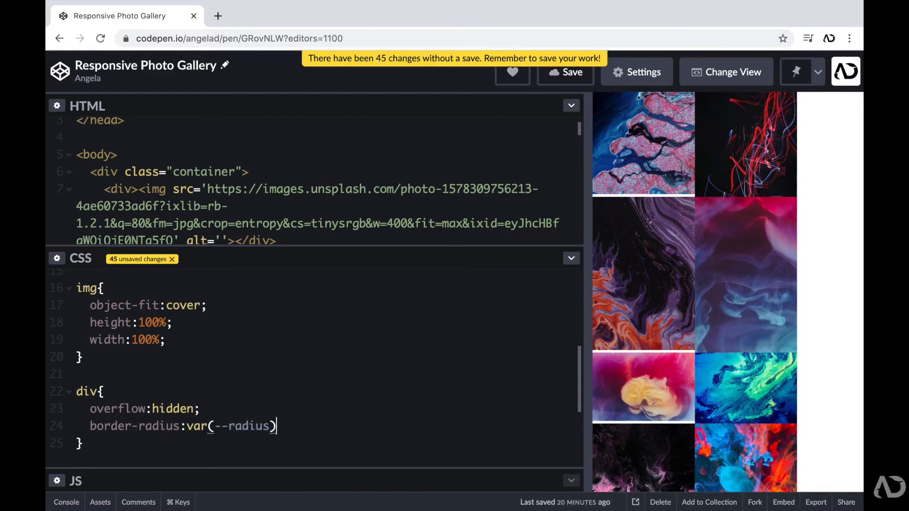
text(;)
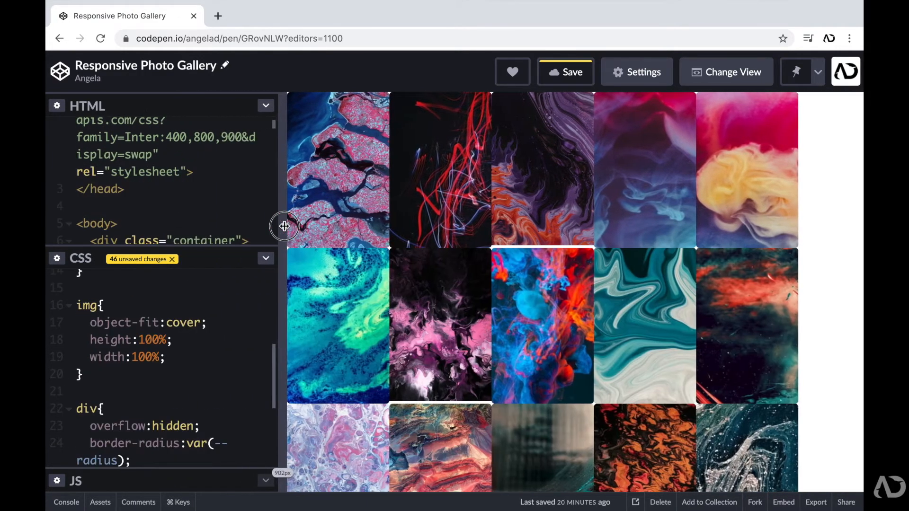
Narrow the preview down to two columns to check the rounded gallery
drag(284, 226, 353, 232)
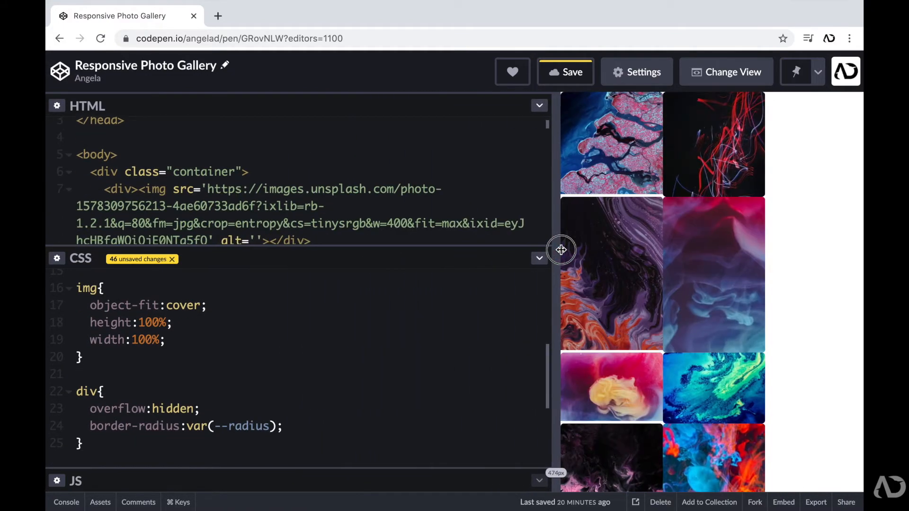
drag(560, 250, 651, 259)
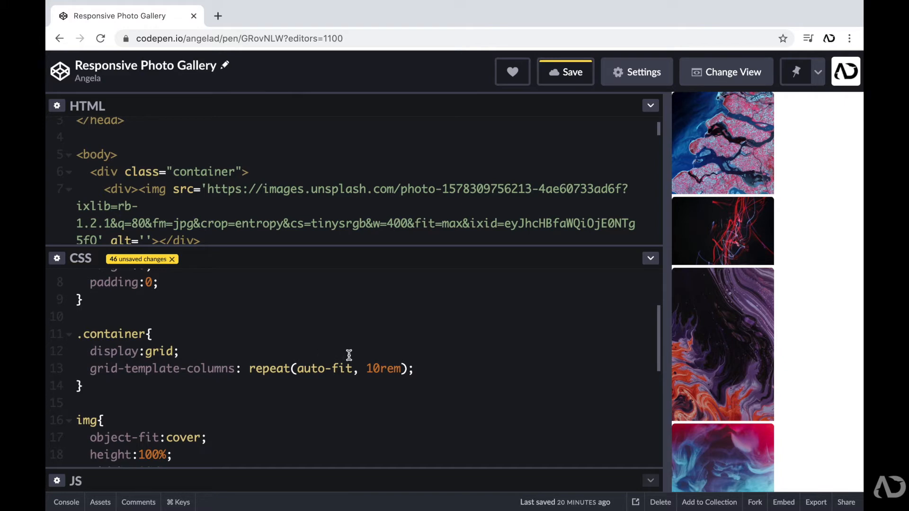
mouse_move(438, 351)
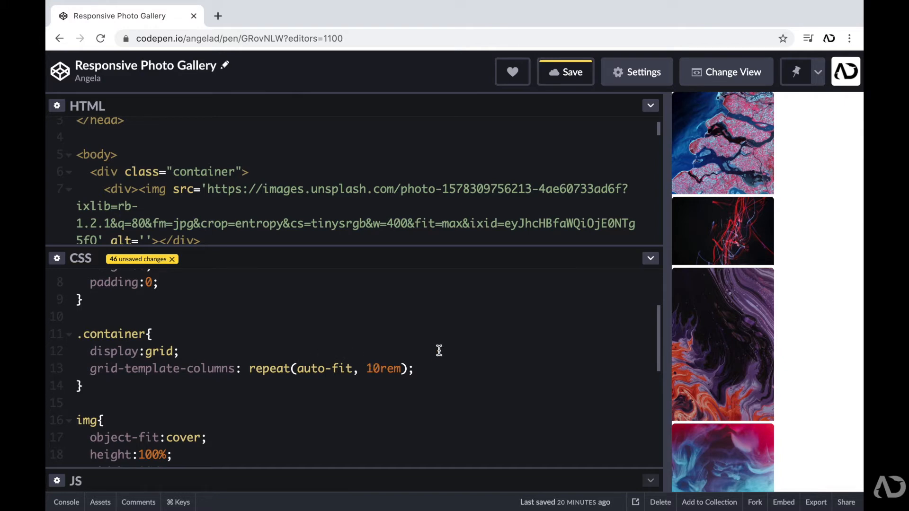
mouse_move(403, 368)
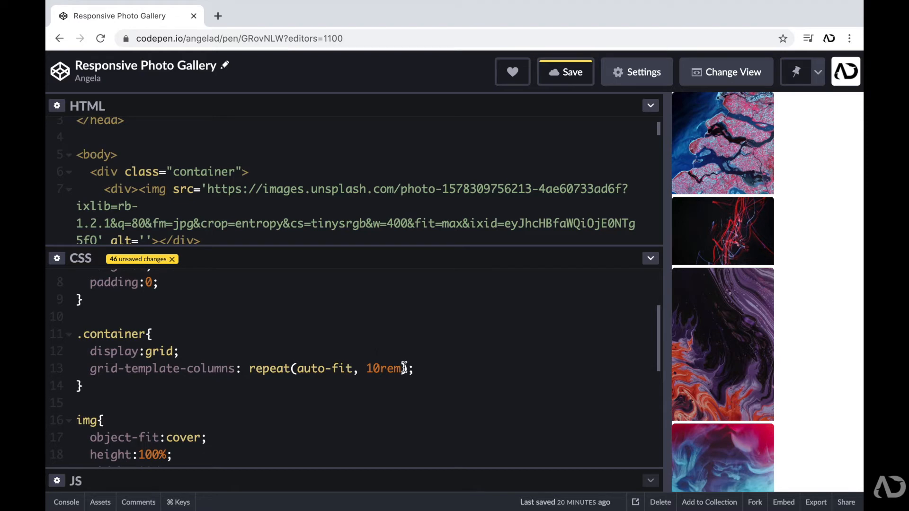
Replace 10rem inside repeat(auto-fit, …) with the start of a minmax() call
key(Backspace)
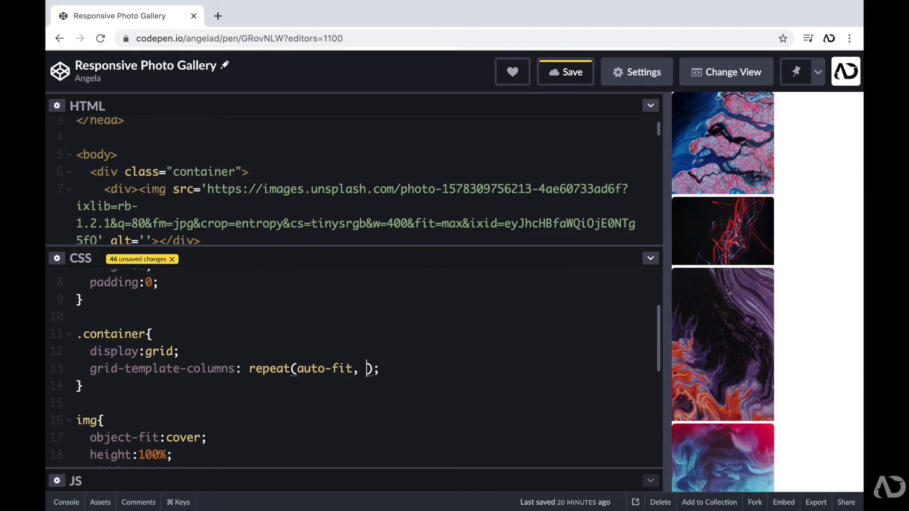
text(minmax)
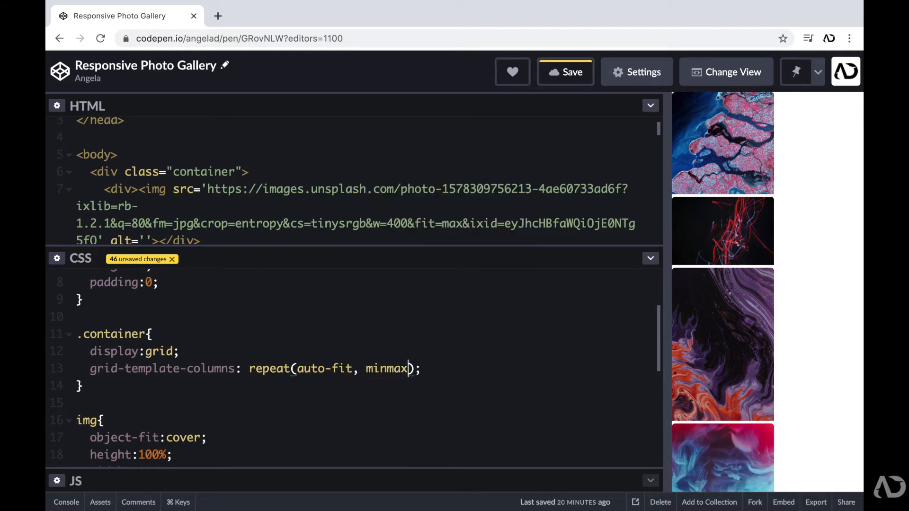
Complete the columns as repeat(auto-fit, minmax(6rem, 1fr))
text(6))
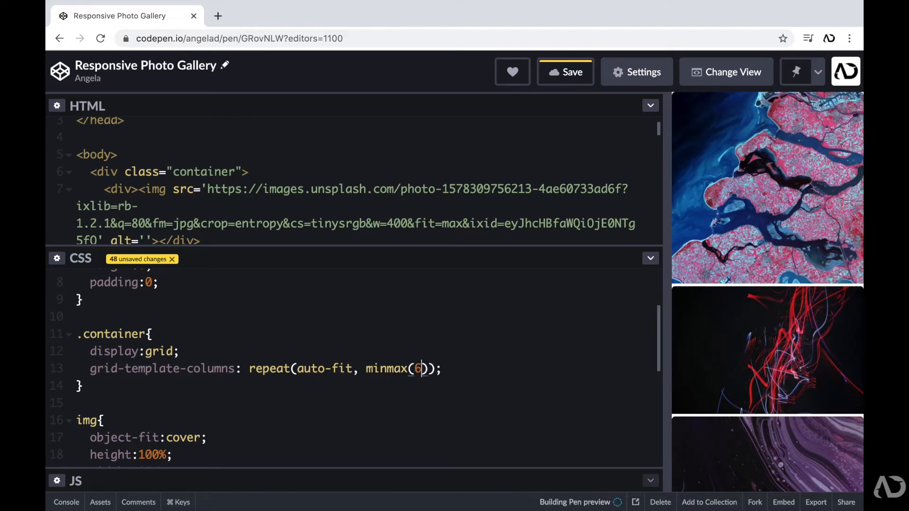
text(rem,)
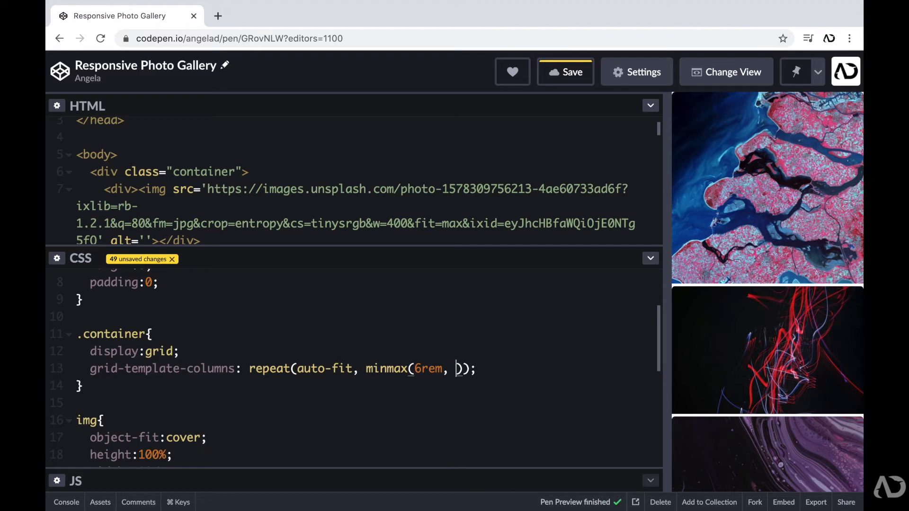
text(1fr)
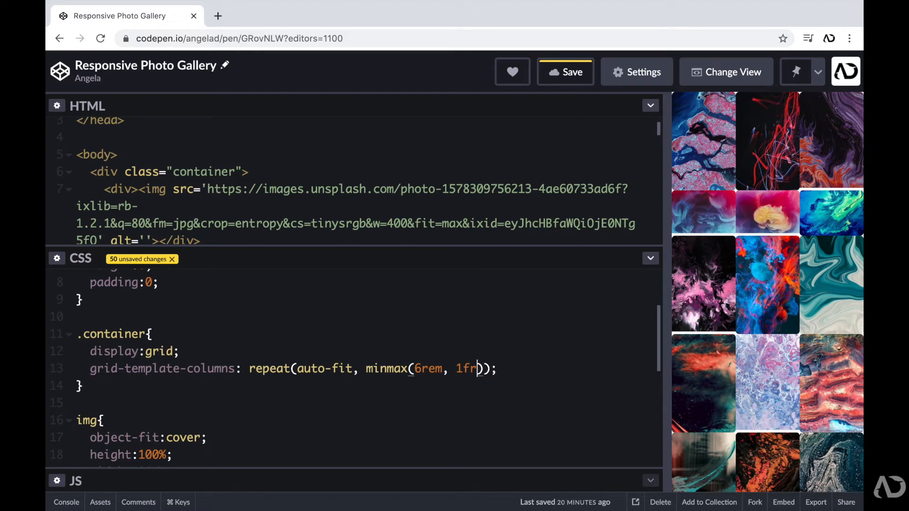
click(477, 368)
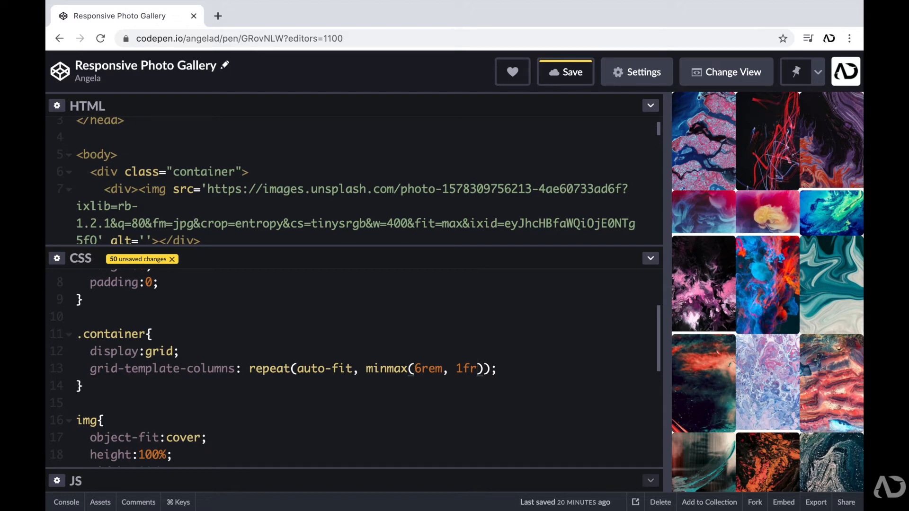
drag(660, 246, 630, 246)
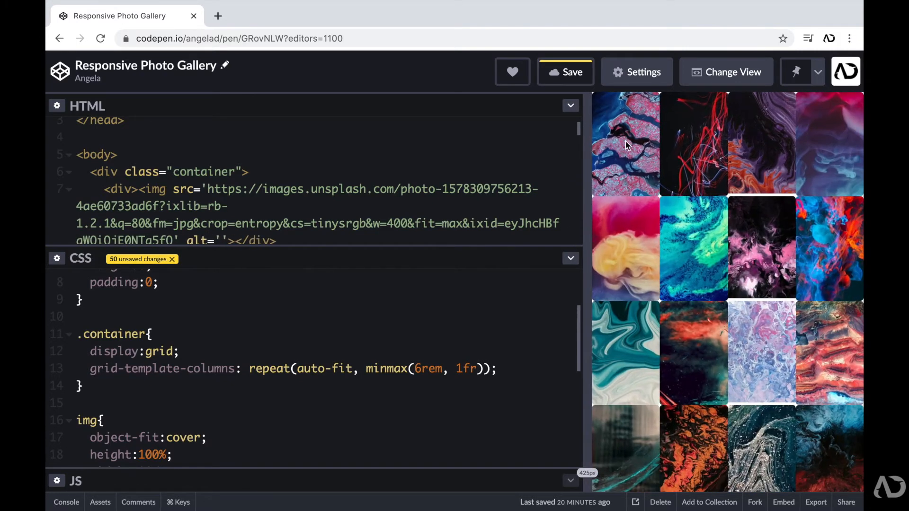
drag(587, 161, 541, 161)
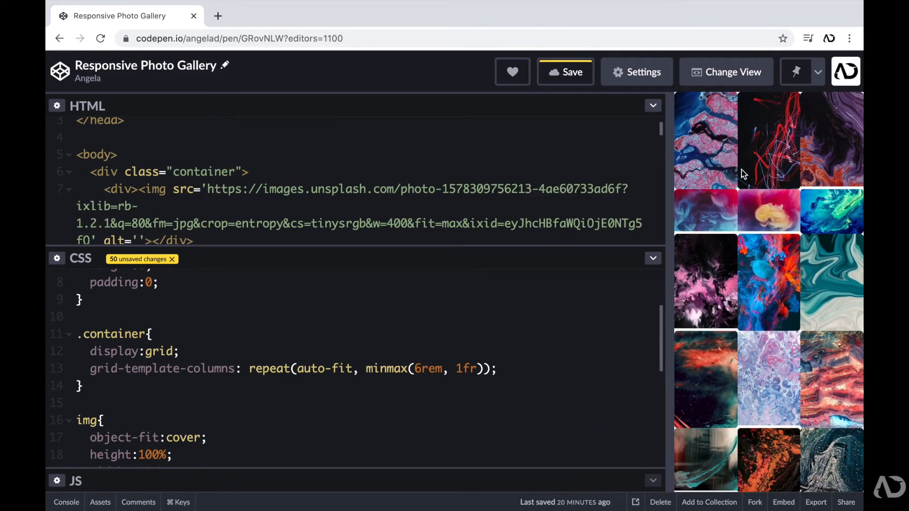
mouse_move(682, 163)
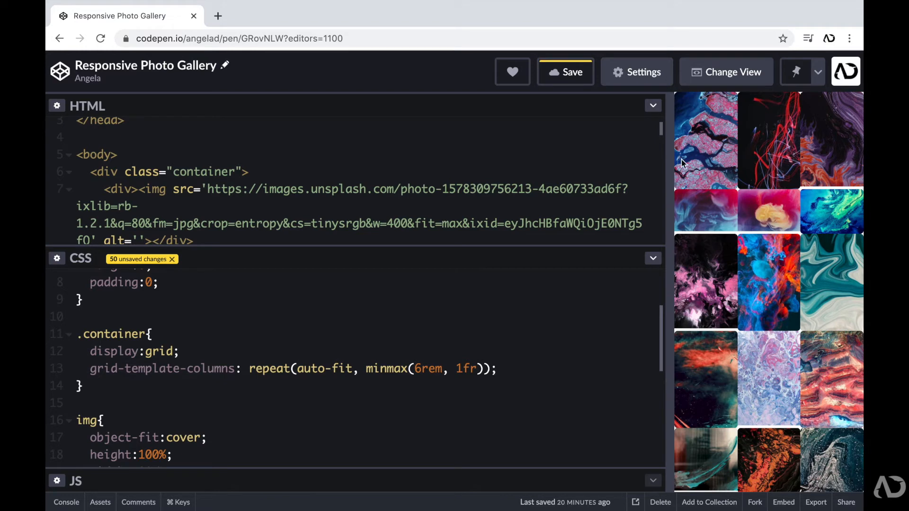
mouse_move(723, 113)
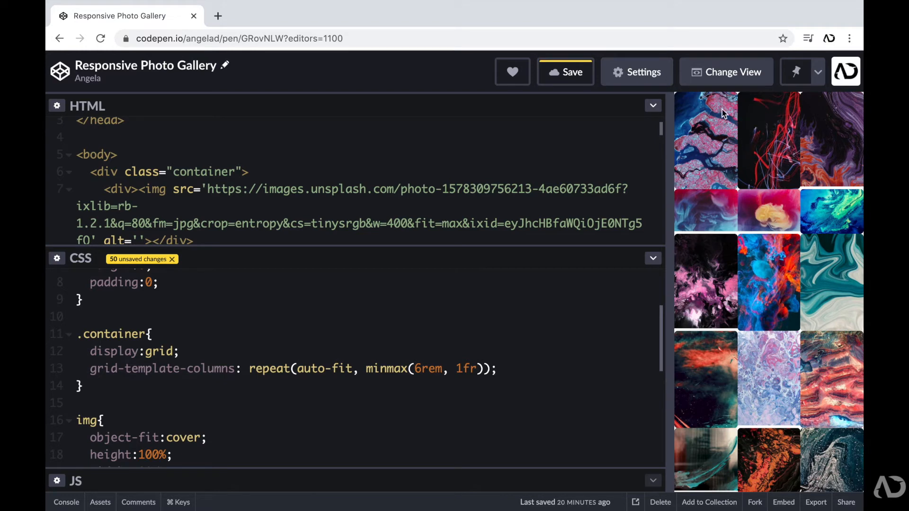
mouse_move(728, 232)
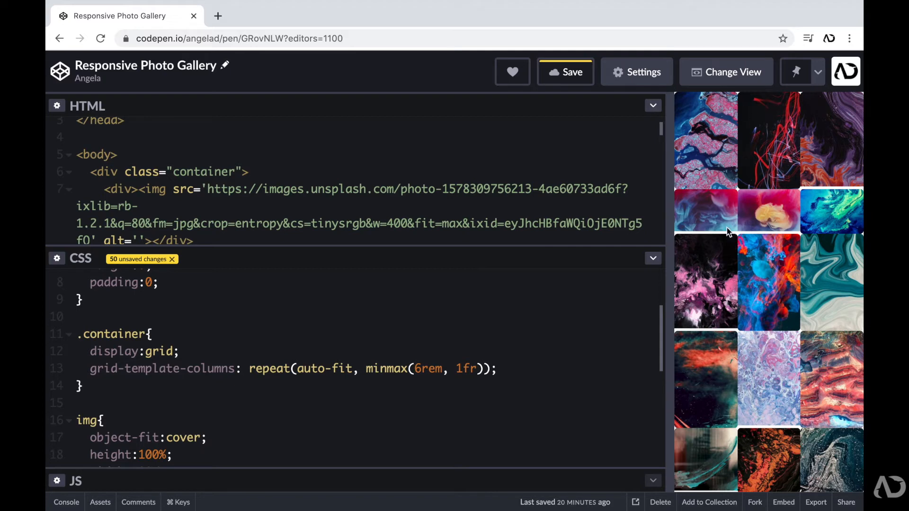
mouse_move(751, 212)
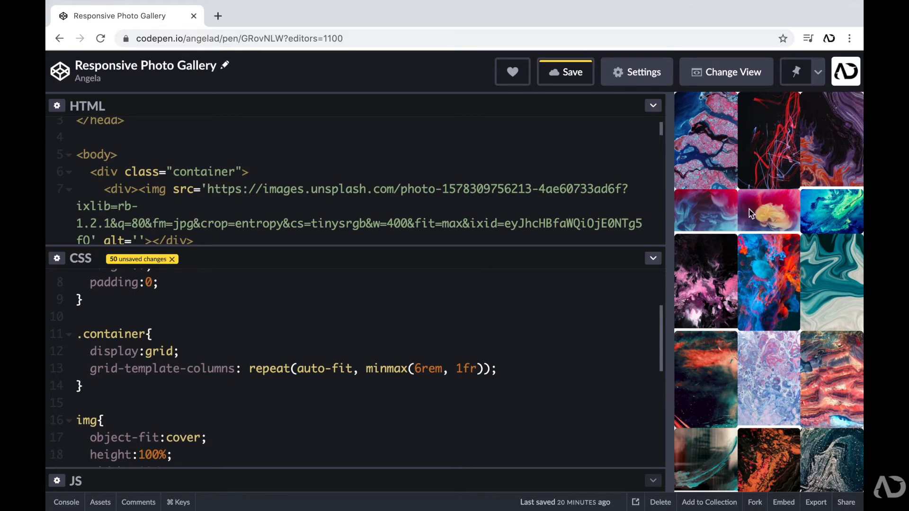
mouse_move(699, 225)
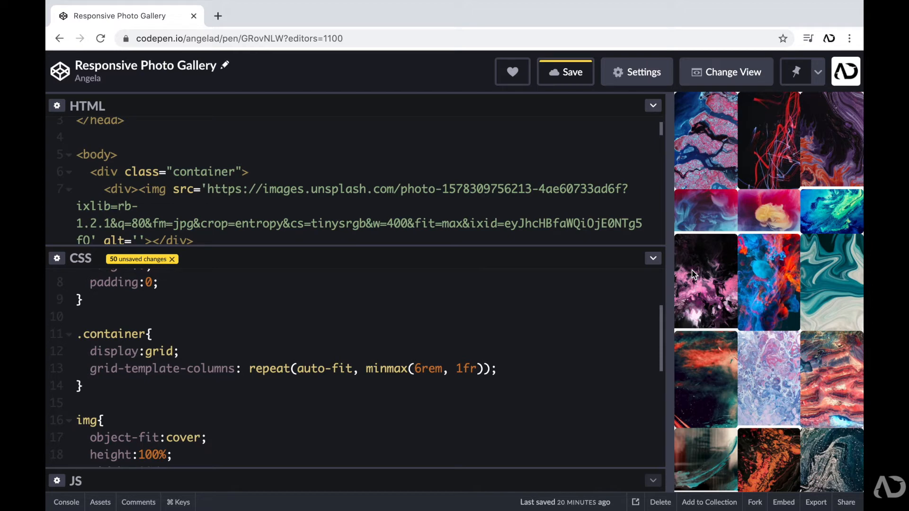
mouse_move(699, 218)
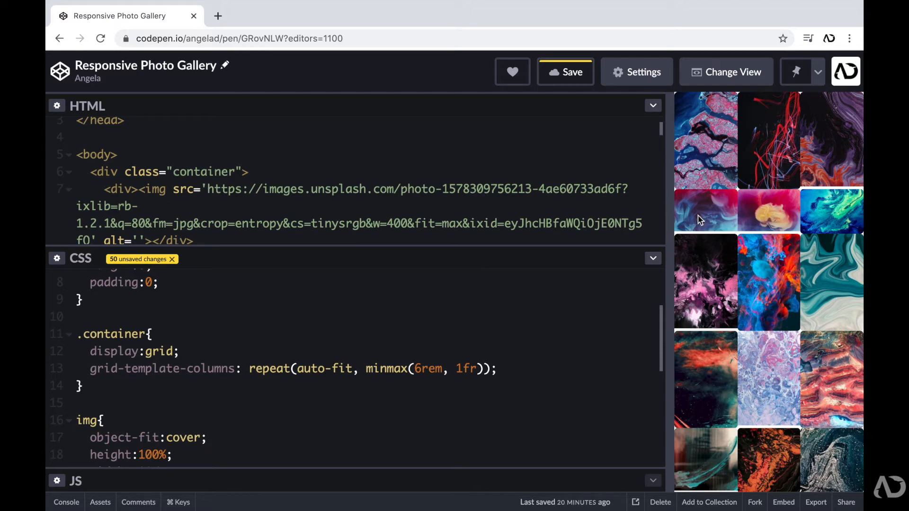
mouse_move(702, 374)
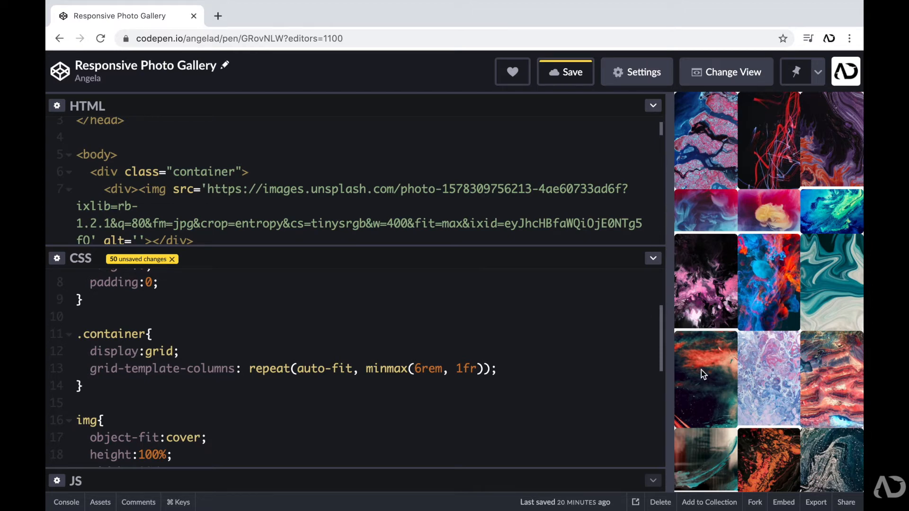
Add grid-auto-rows: 6rem to .container and check the uniform rows at three columns
text(grid)
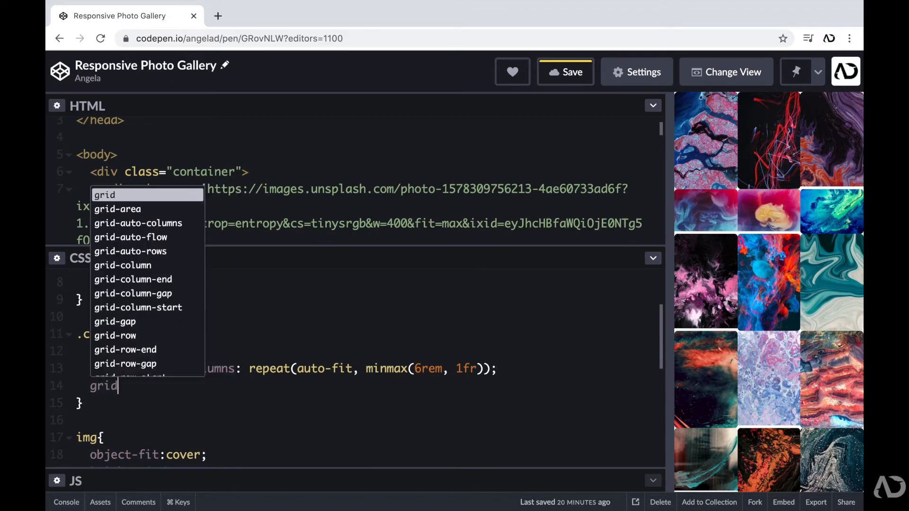
text(-auto-rows)
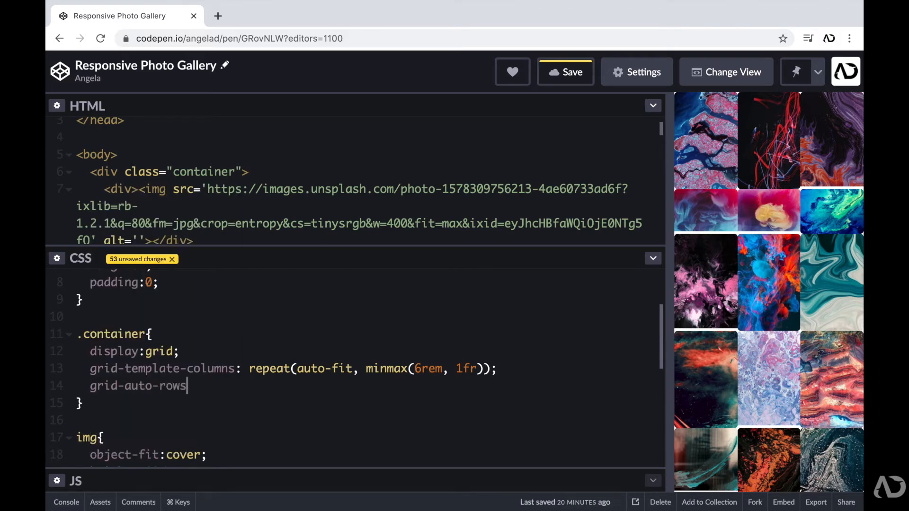
text(:6rem)
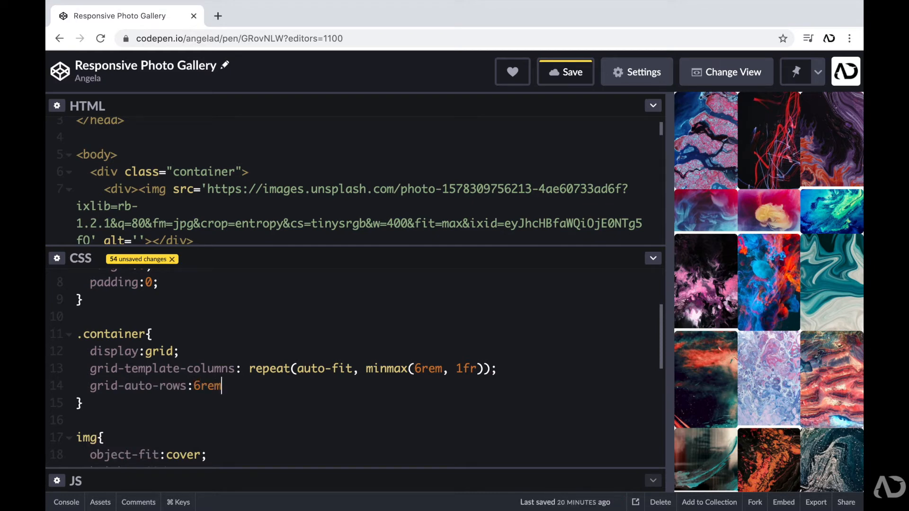
text(;)
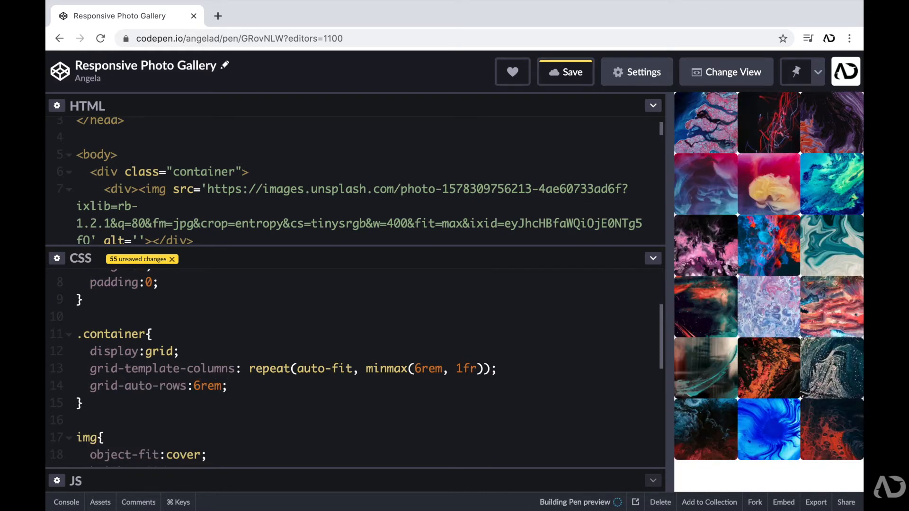
click(565, 72)
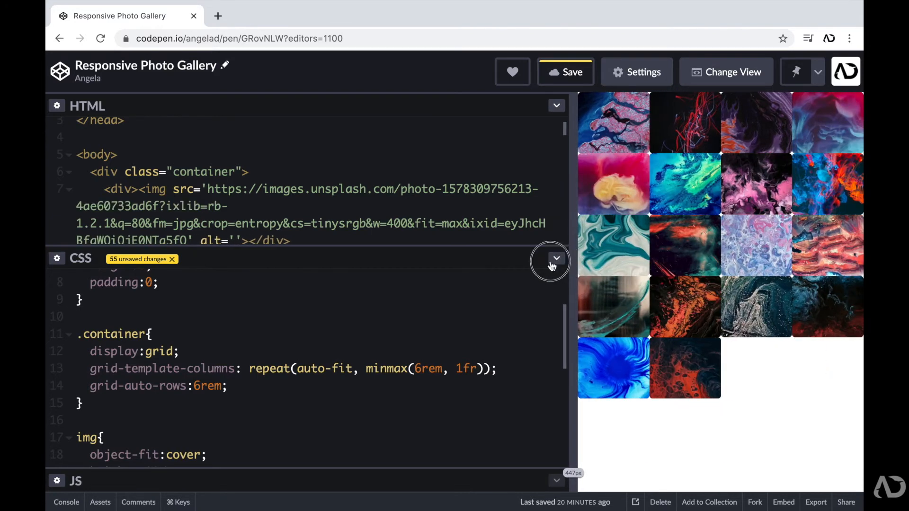
drag(574, 261, 443, 252)
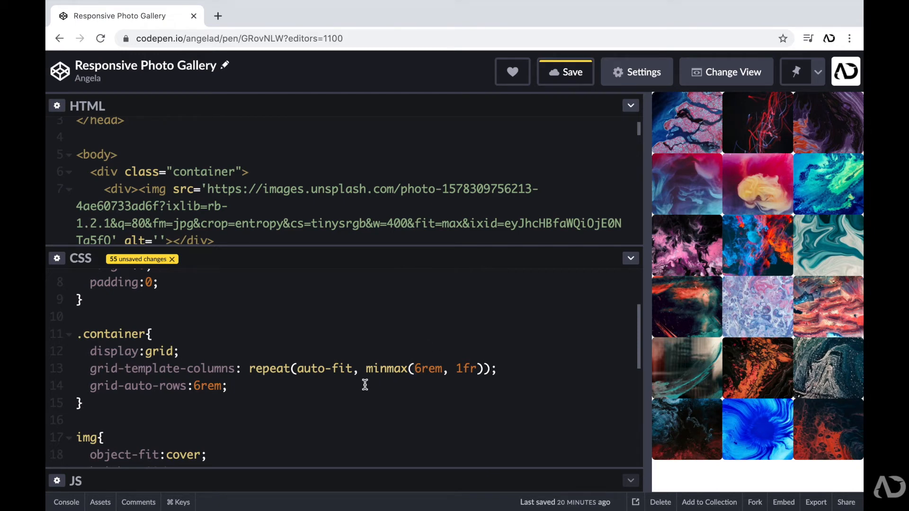
Finish .container with grid-gap: 0.5rem and margin: 1rem
text(grid-ga)
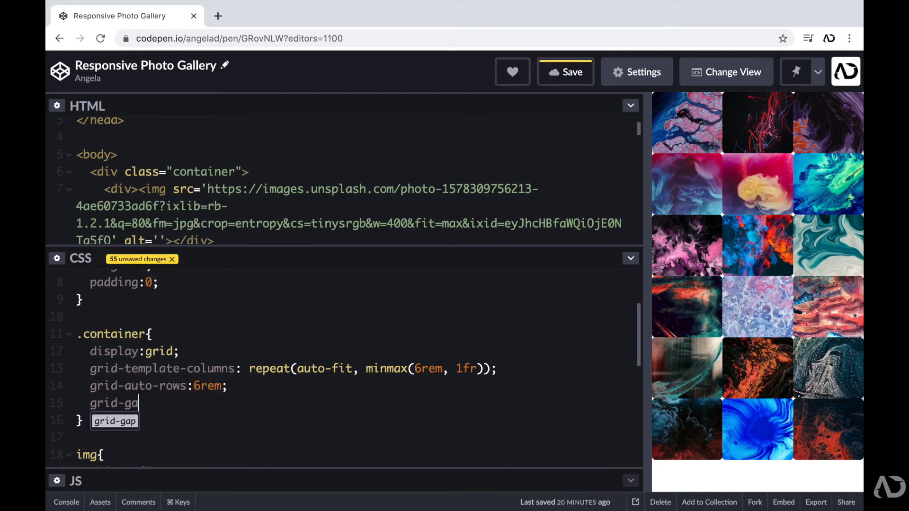
text(p:0.5)
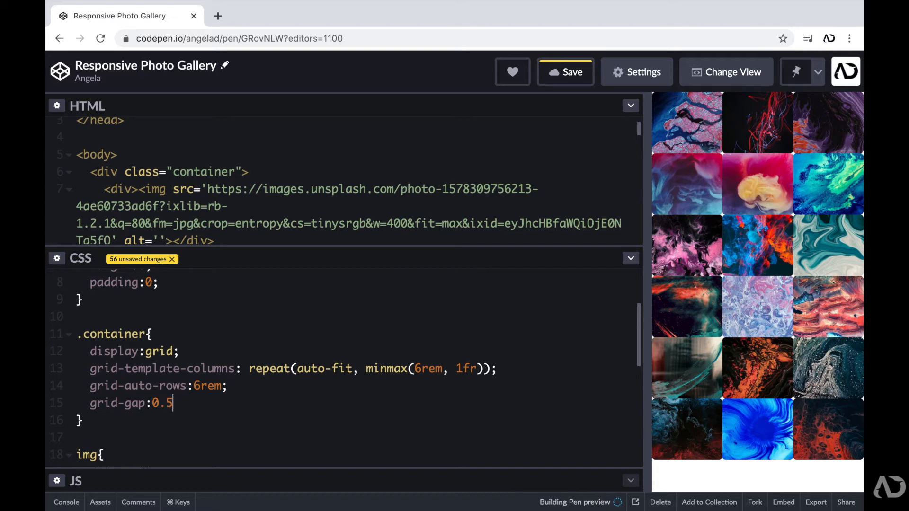
text(rem;)
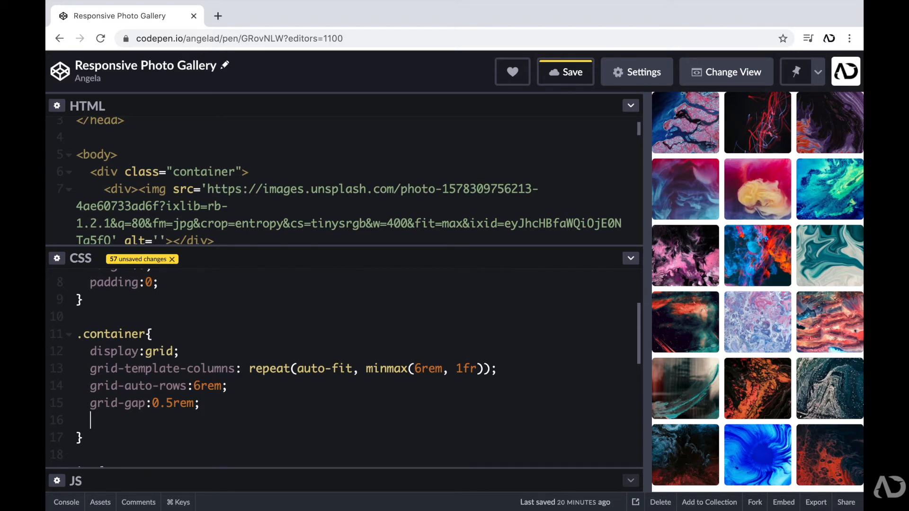
text(margin:1)
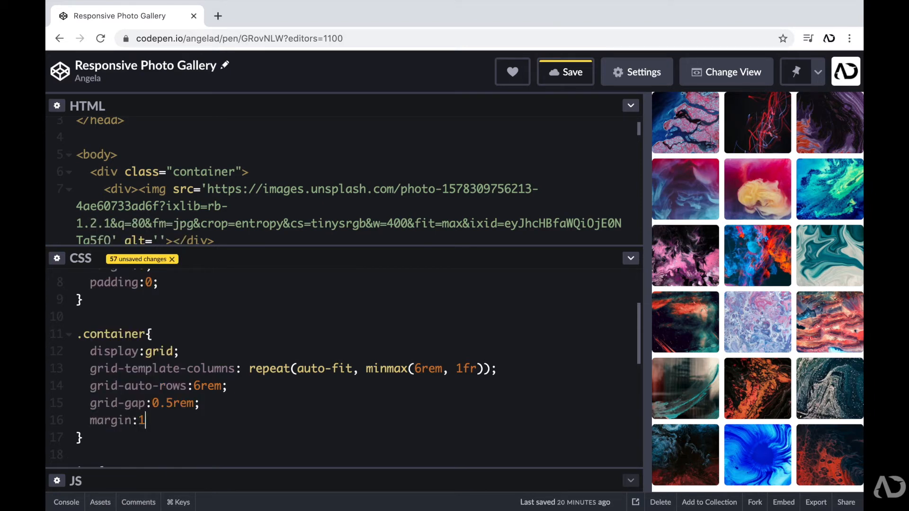
text(rem;)
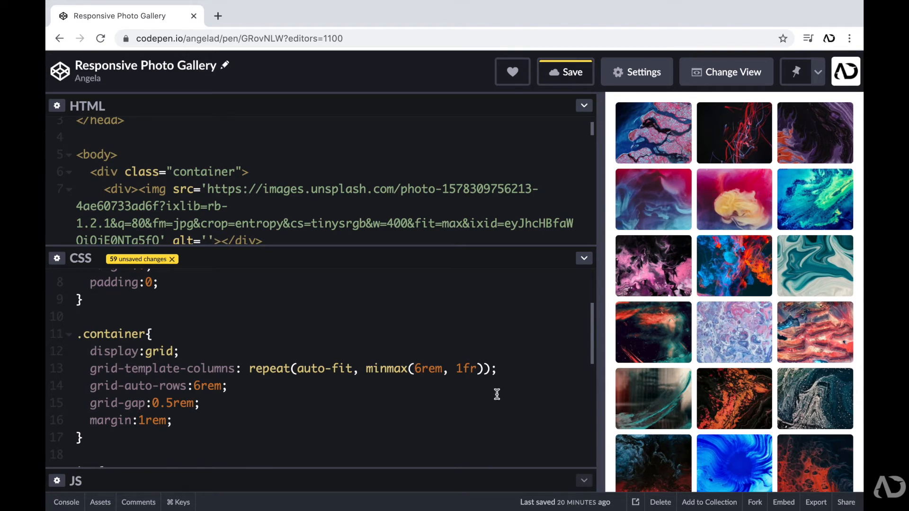
mouse_move(678, 231)
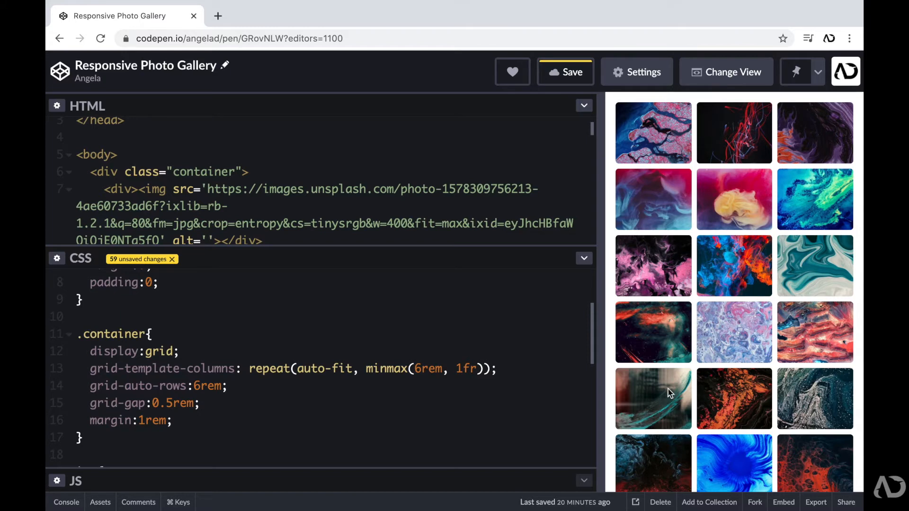
mouse_move(786, 323)
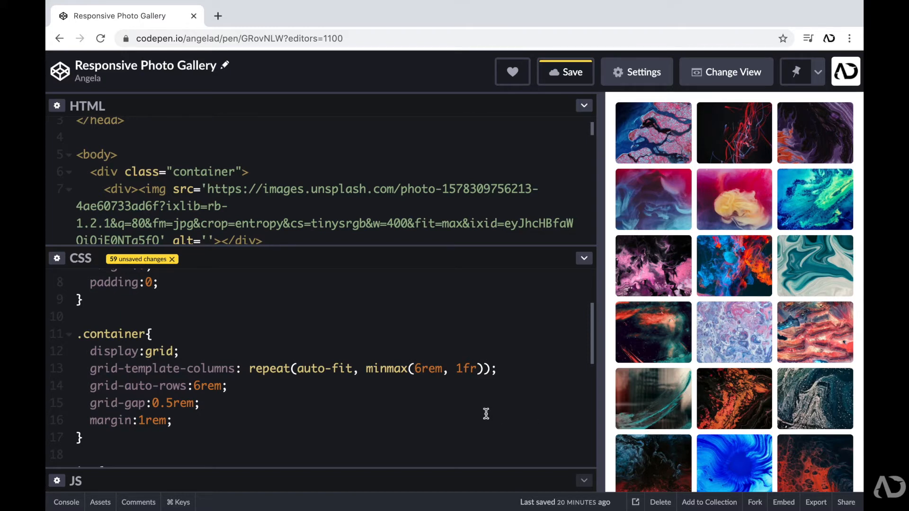
Add an empty div:nth-child(5n){} rule below the div rule
scroll(down, 3)
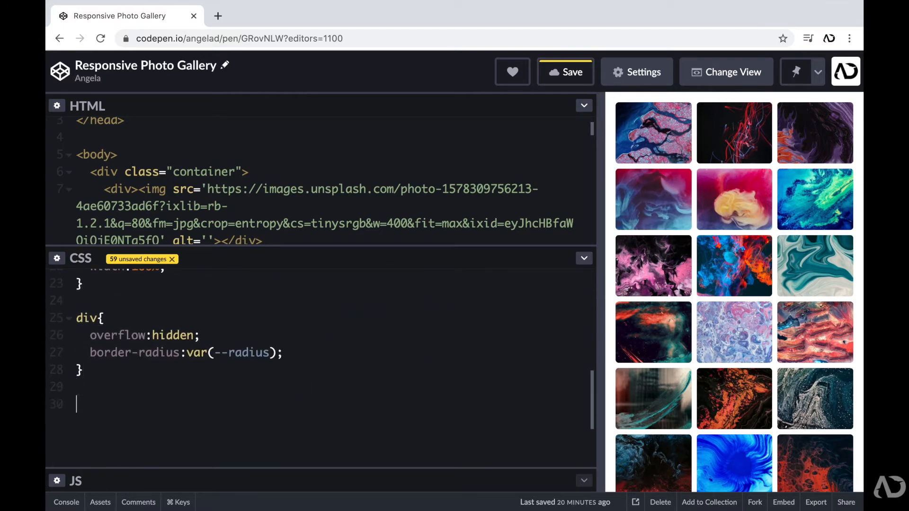
text(div)
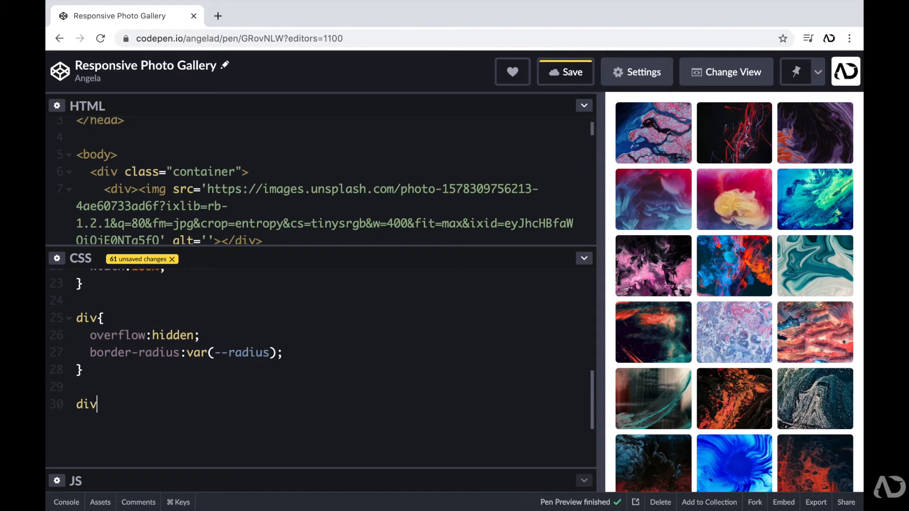
click(571, 72)
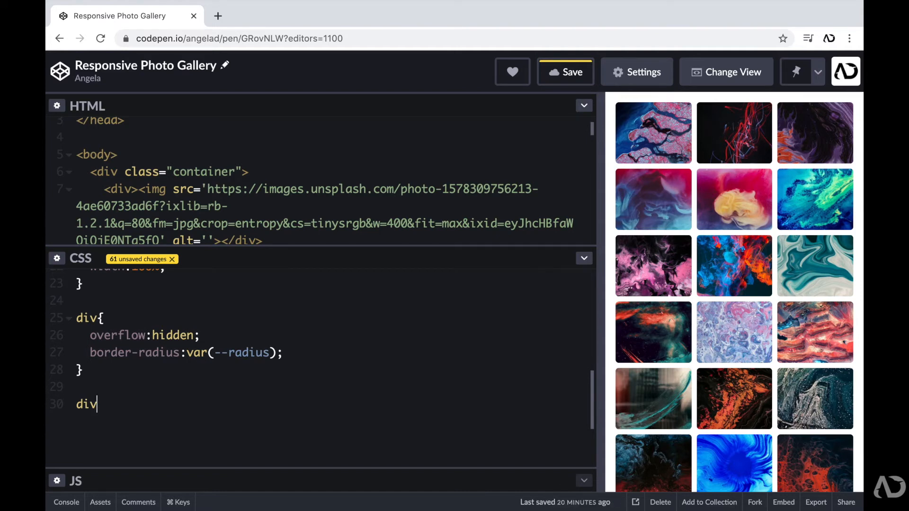
text(:nth-child)
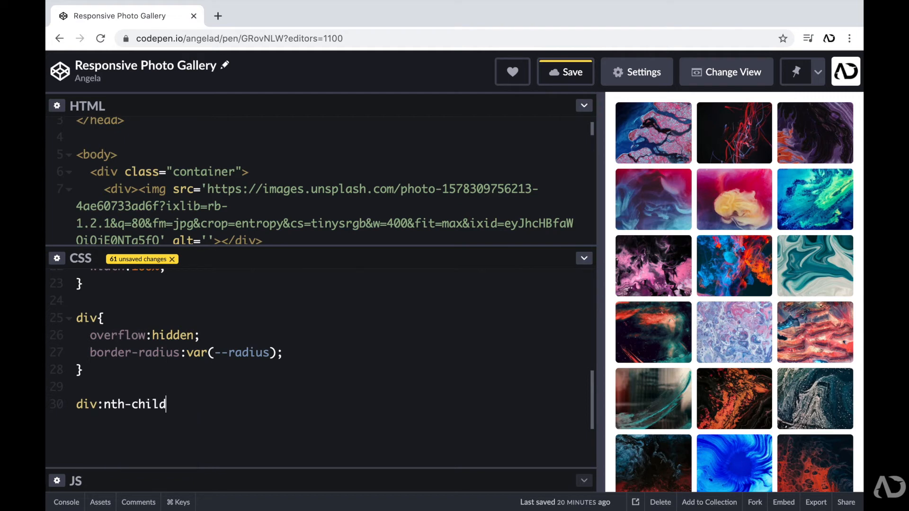
text(()
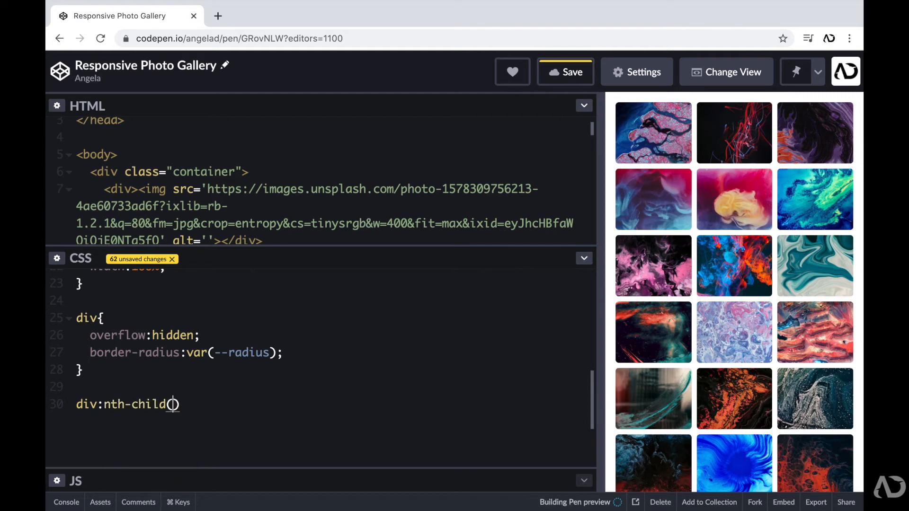
click(571, 71)
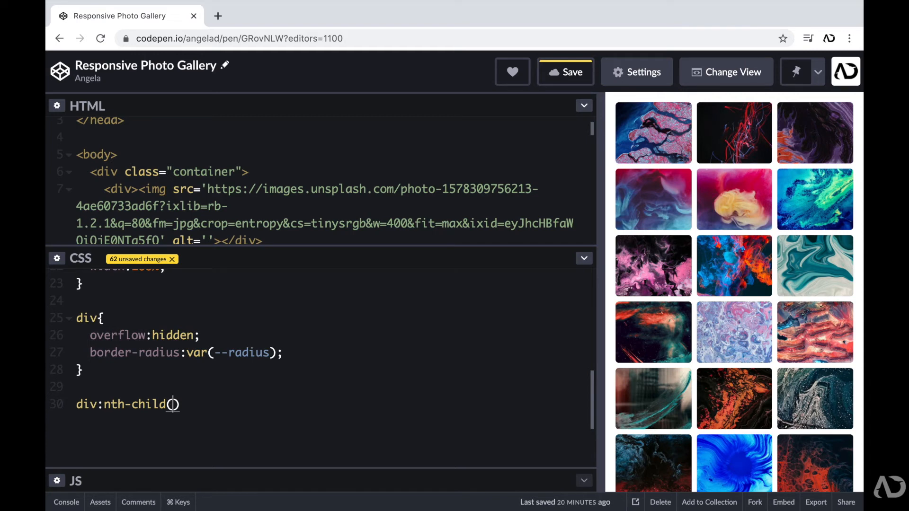
text(())
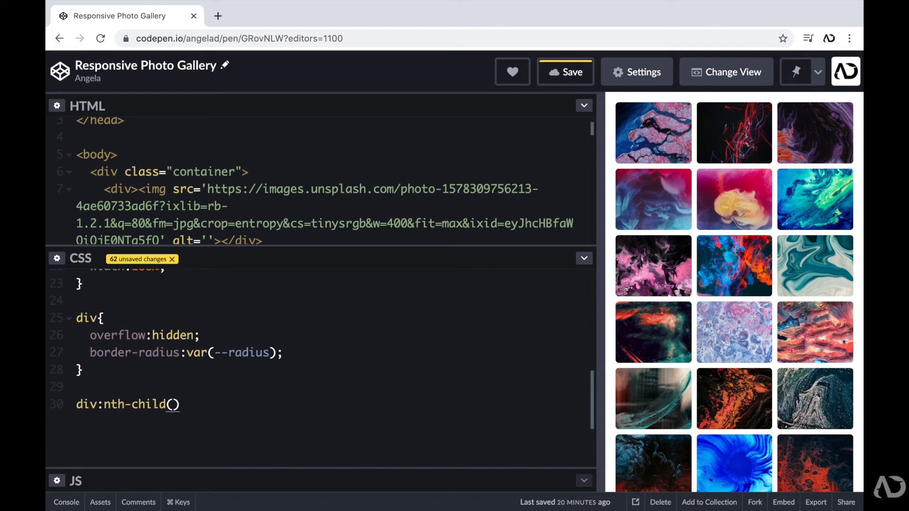
text(5n)
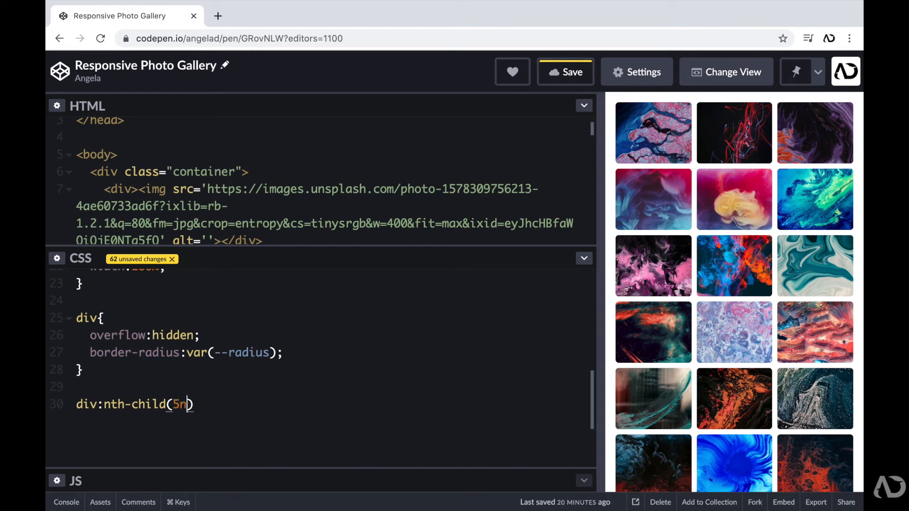
text(){})
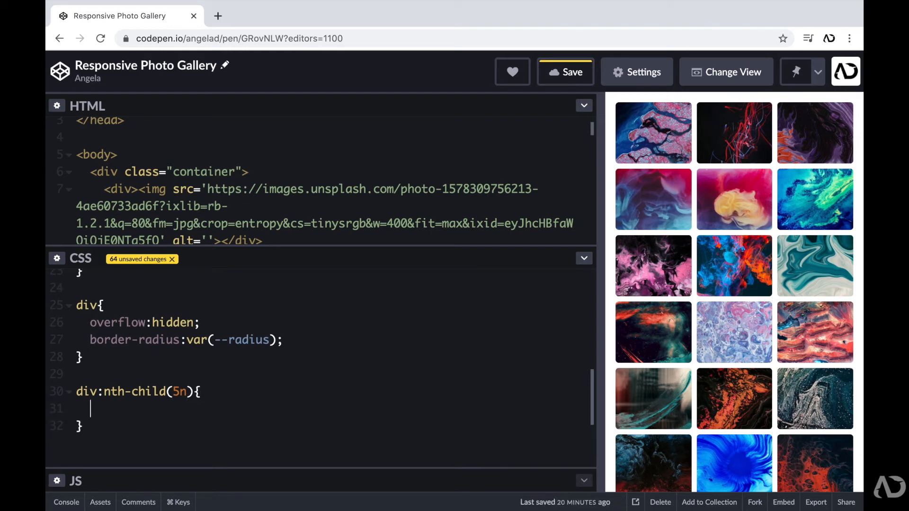
Give div:nth-child(5n) grid-row: span 3 and grid-column: span 2, then move below the rule
text(grid-ro)
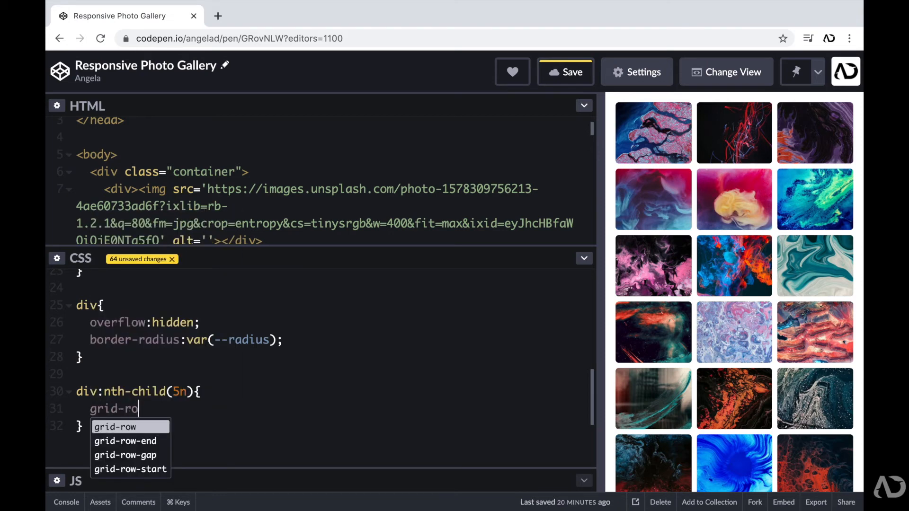
text(w:)
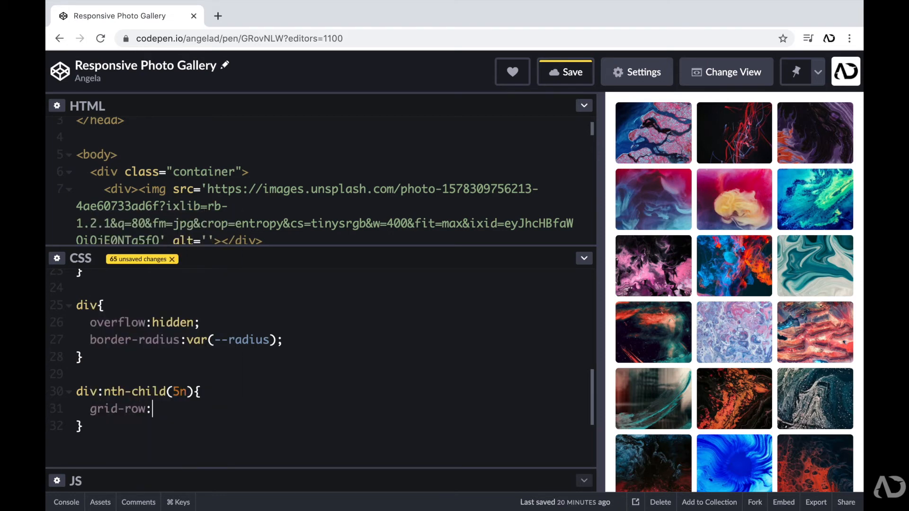
text(span 3)
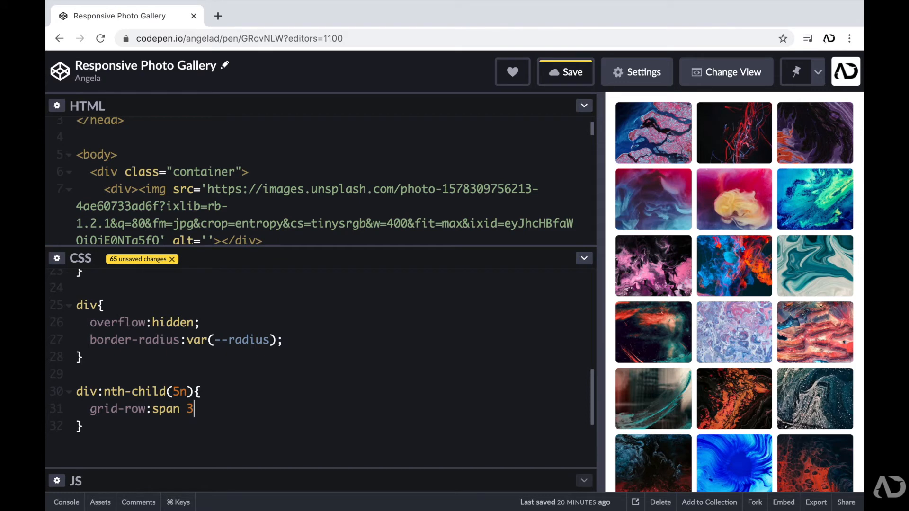
text(grid-column:sa)
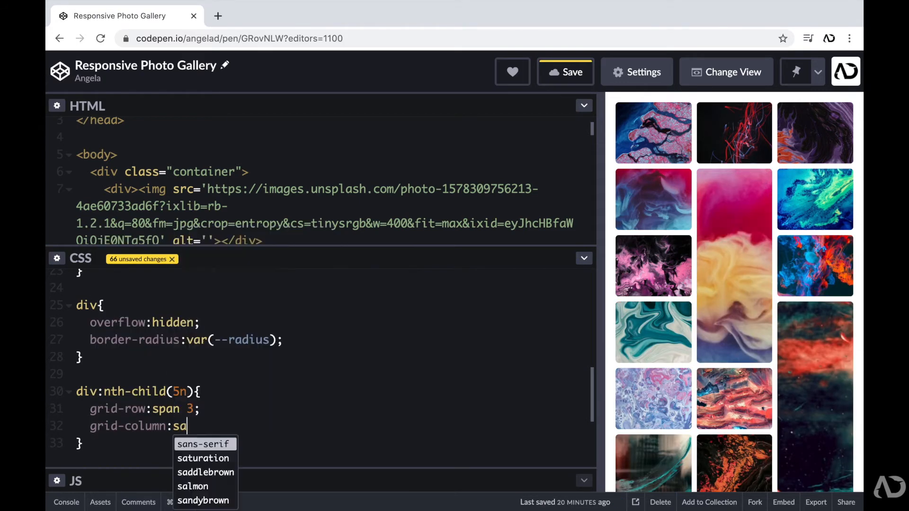
text(span 2;)
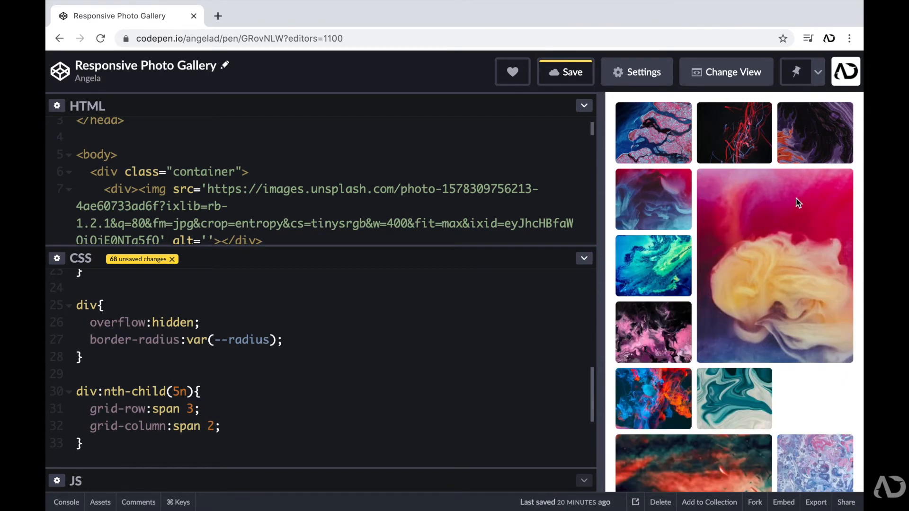
mouse_move(781, 329)
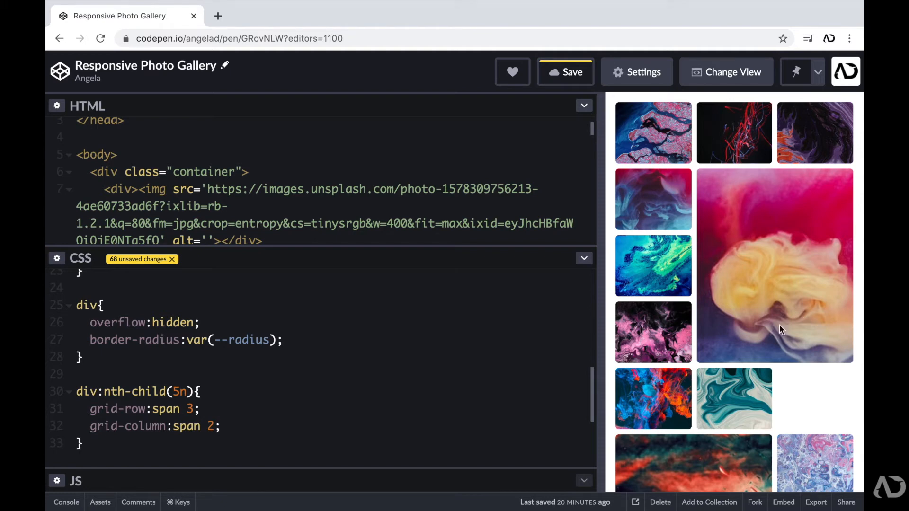
scroll(down, 3)
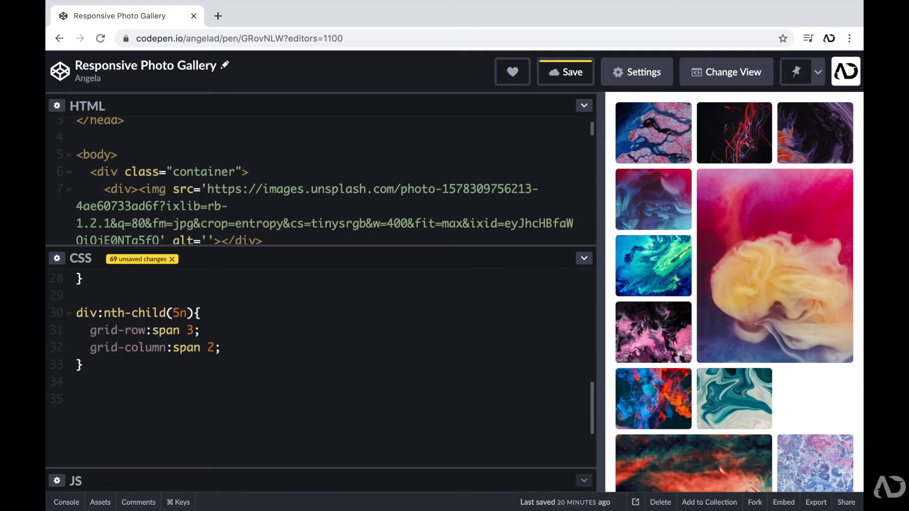
click(77, 398)
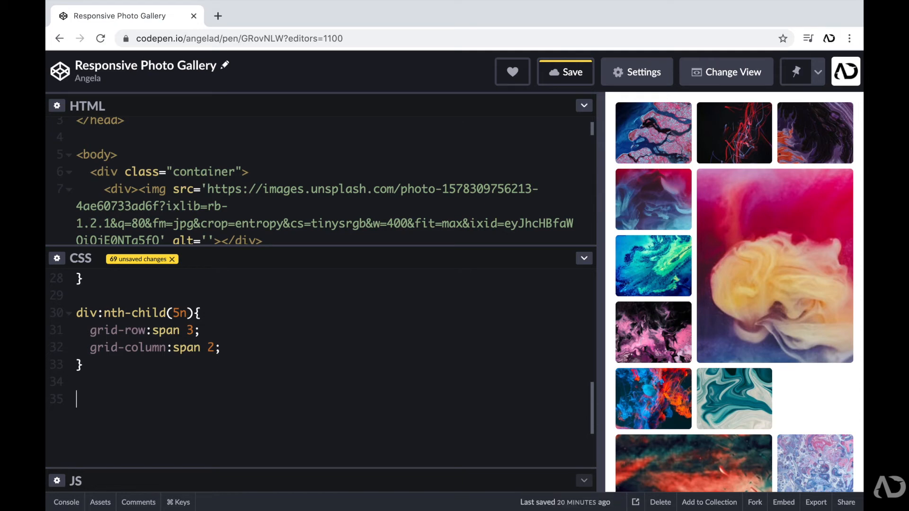
Write div:nth-child(5n+1) and (5n+2) rules with their grid span settings
text(di)
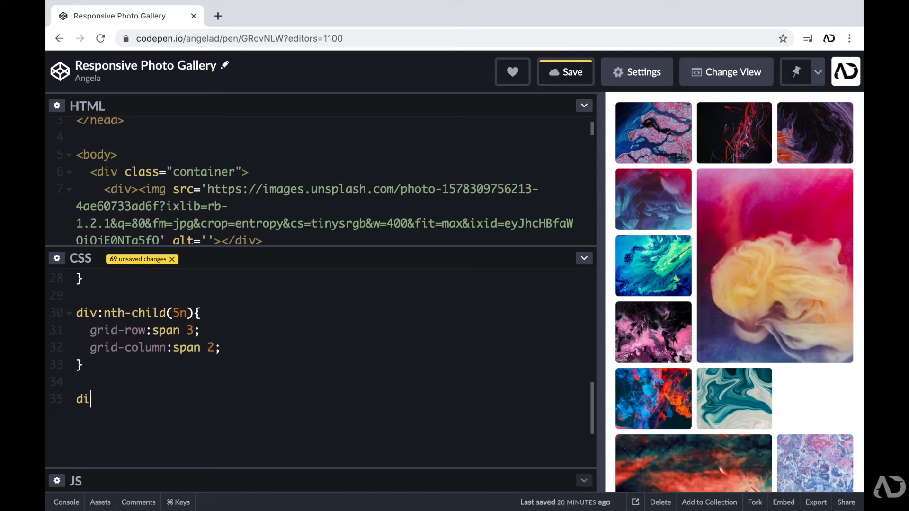
text(v:nth-chi)
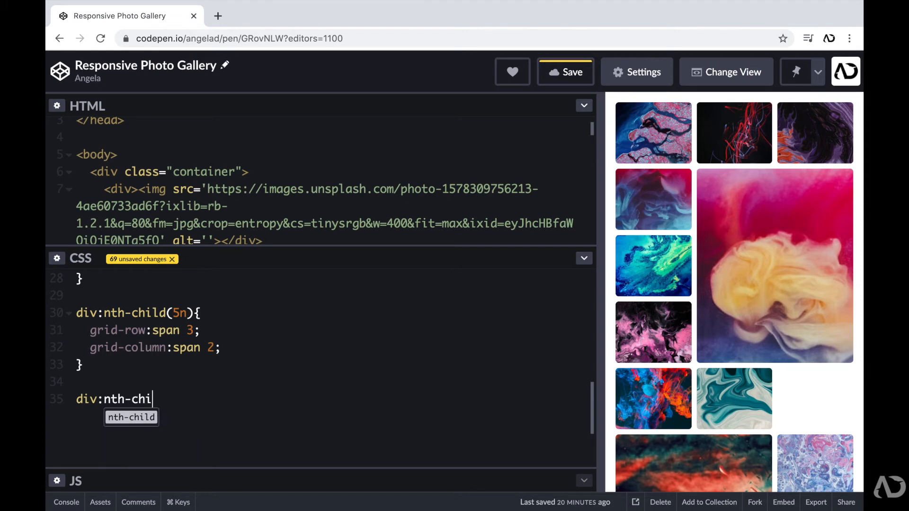
text(ld())
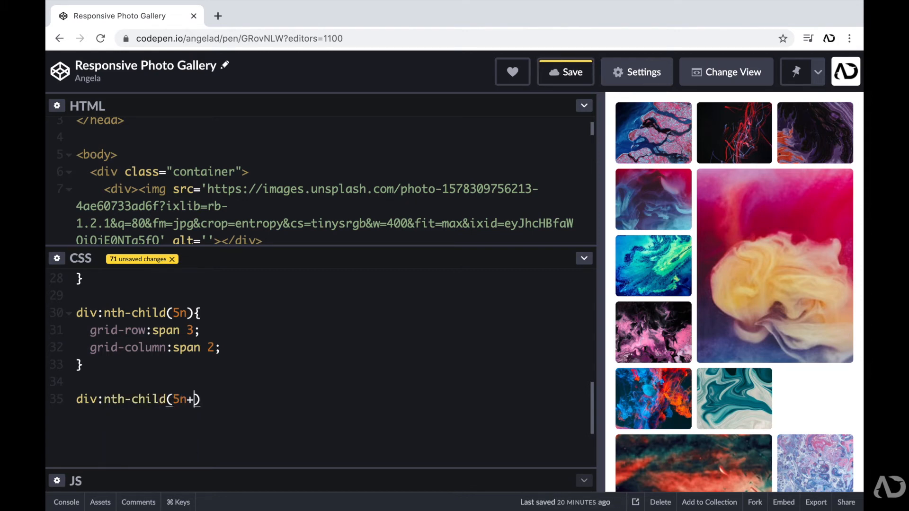
text(1))
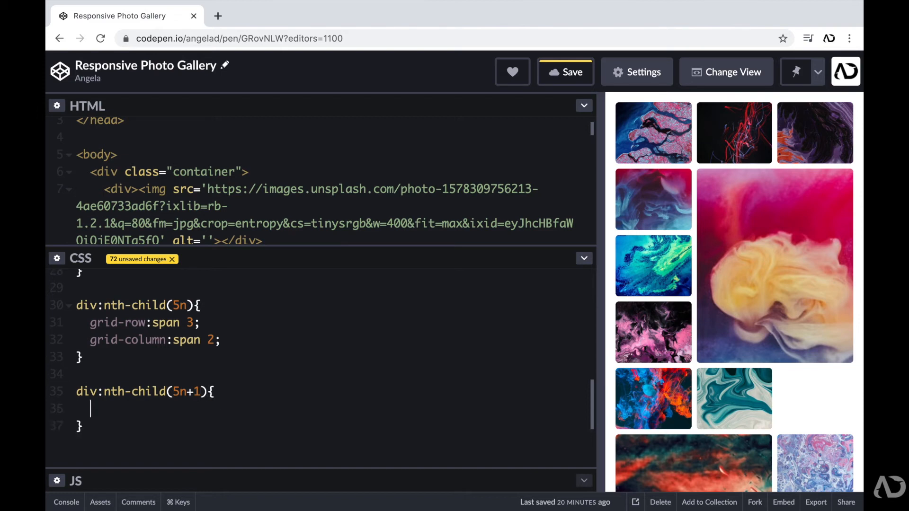
text(grid-row:span 2;)
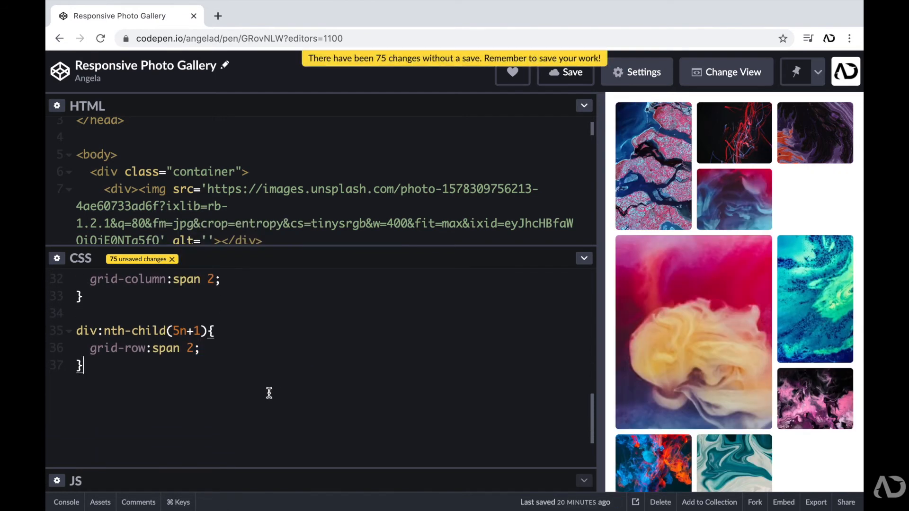
text(div:nth-child(5n+))
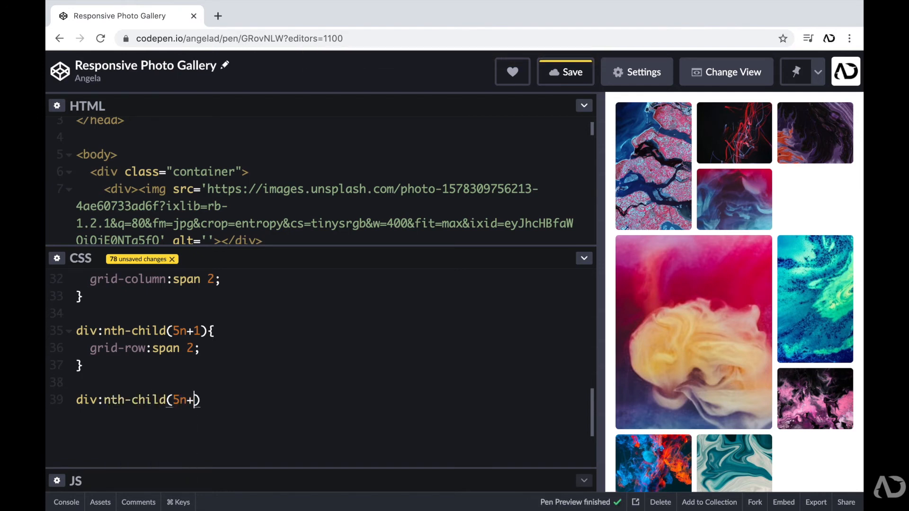
text(2){)
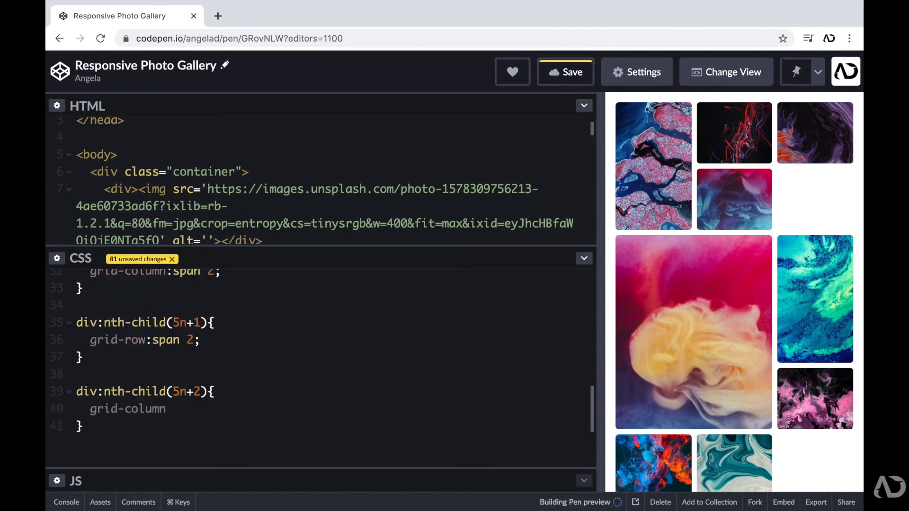
Write the div:nth-child(5n+3) and (5n+4) rules ending with grid-column: span 2
text(di)
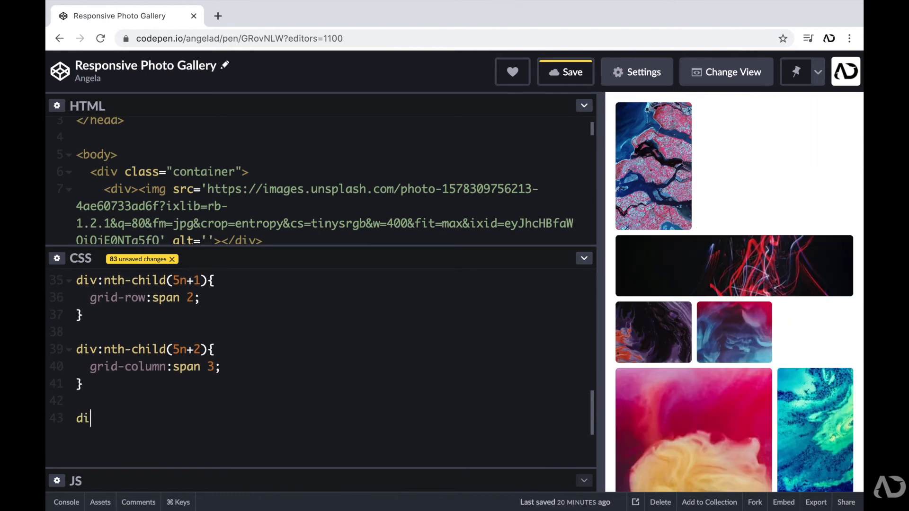
text(v:nth-child(5n+3))
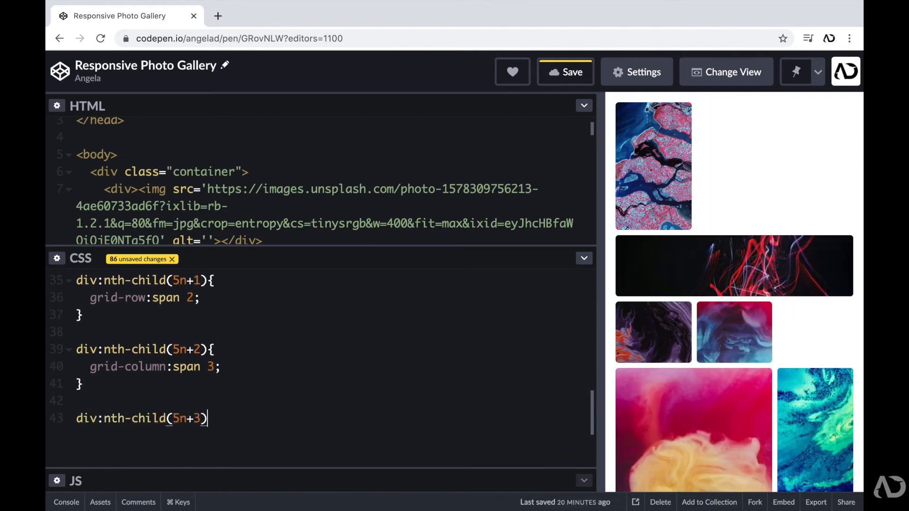
text(grid-column)
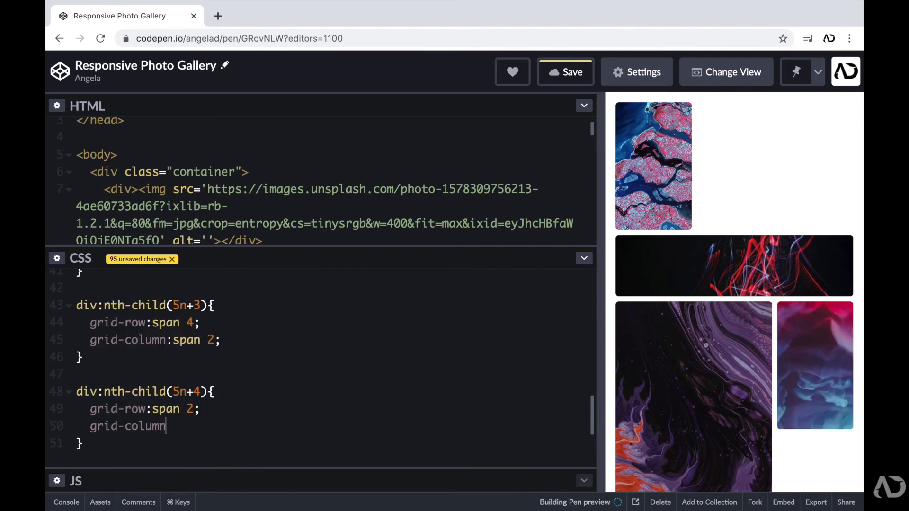
text(:span 2;)
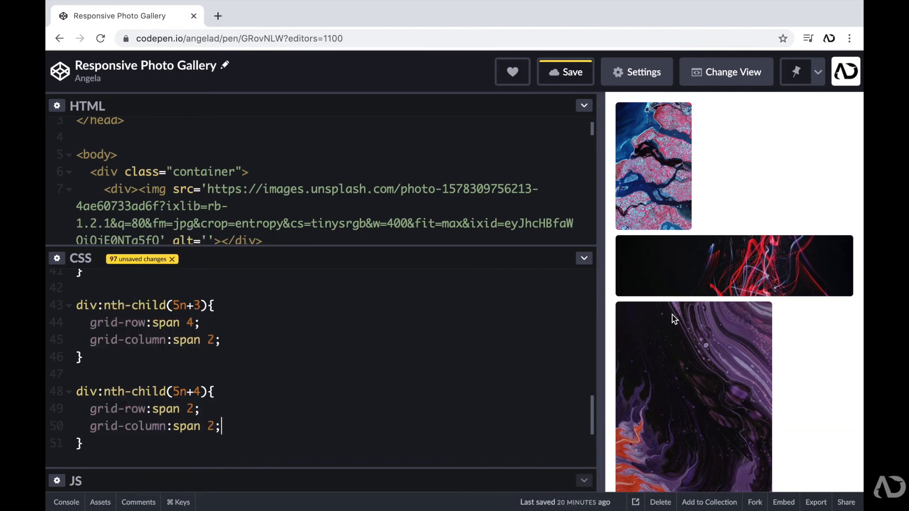
mouse_move(756, 171)
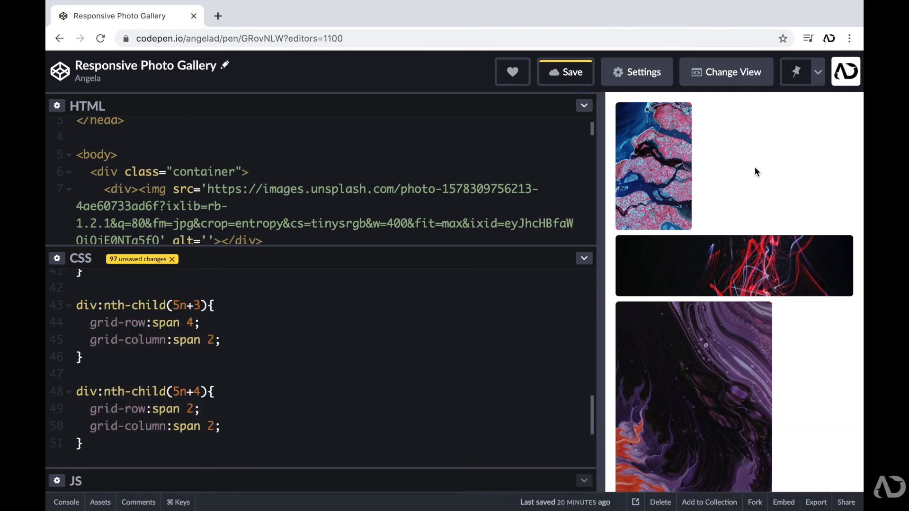
Scroll down the widened preview to review the mosaic and its empty gaps
scroll(down, 3)
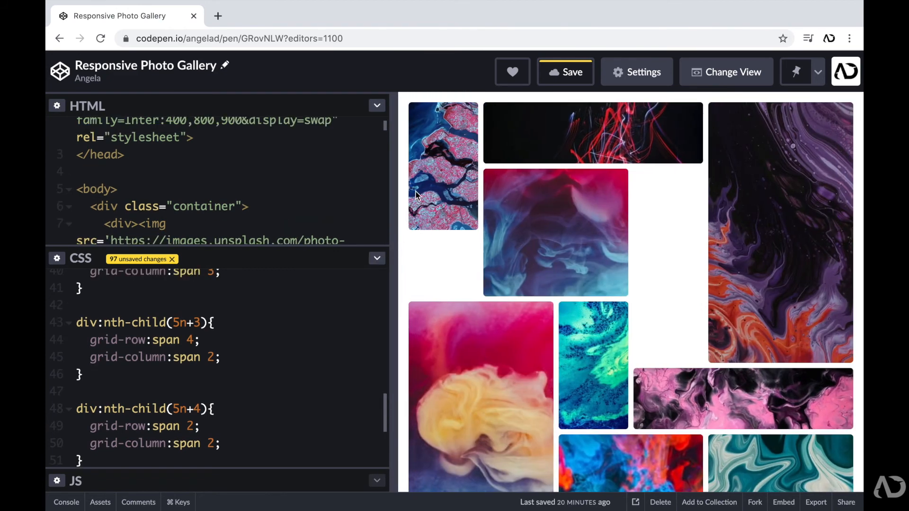
mouse_move(279, 208)
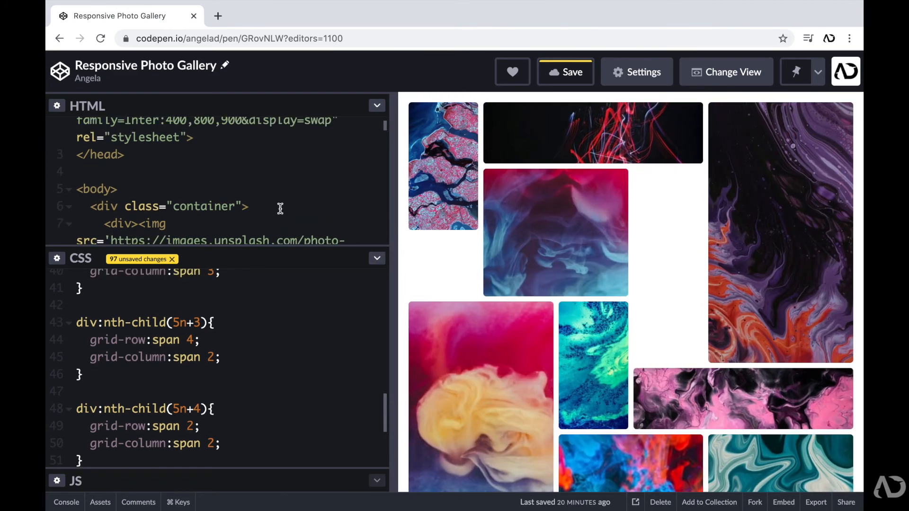
mouse_move(372, 151)
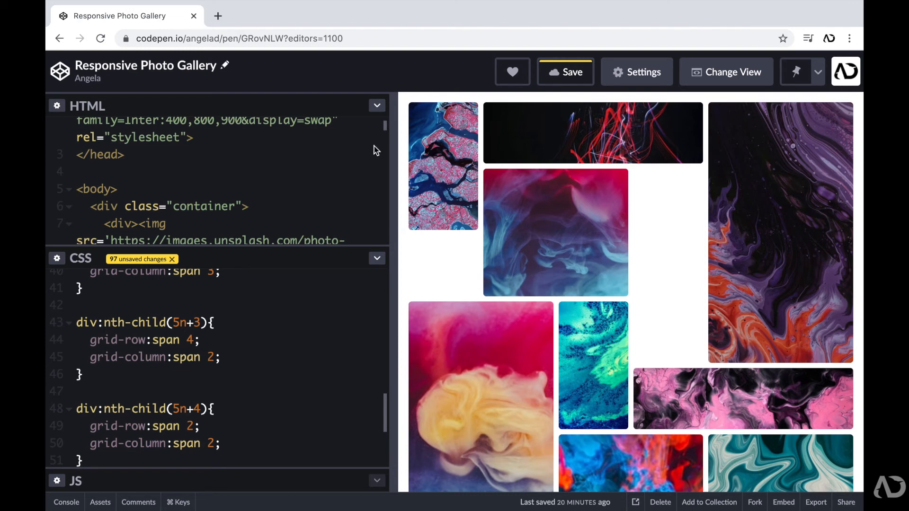
mouse_move(747, 125)
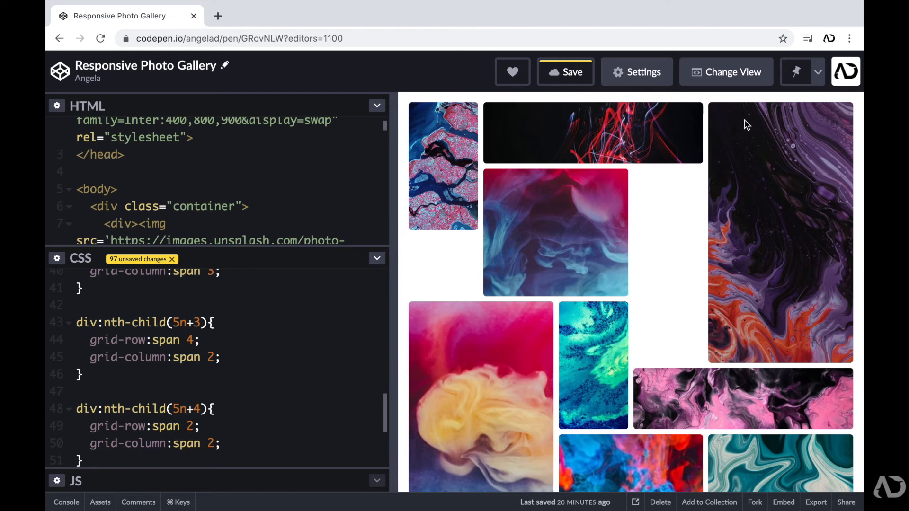
mouse_move(671, 192)
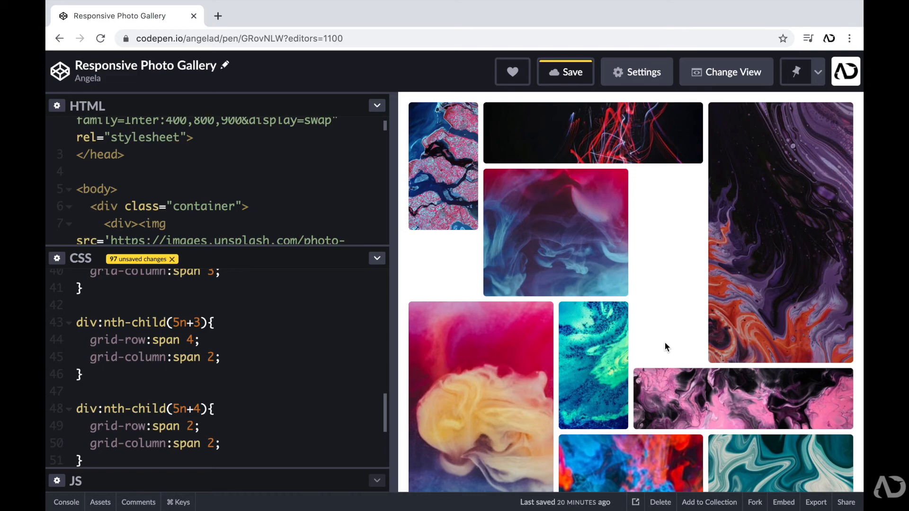
mouse_move(515, 261)
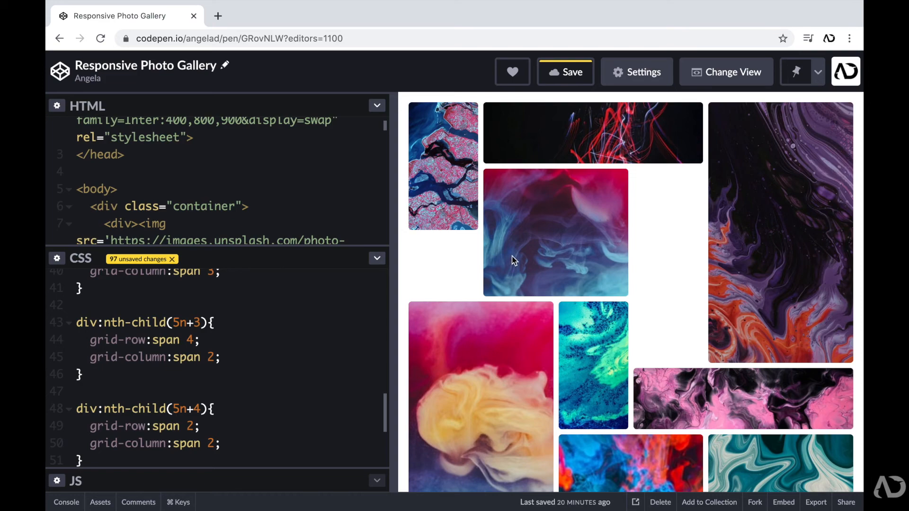
scroll(down, 3)
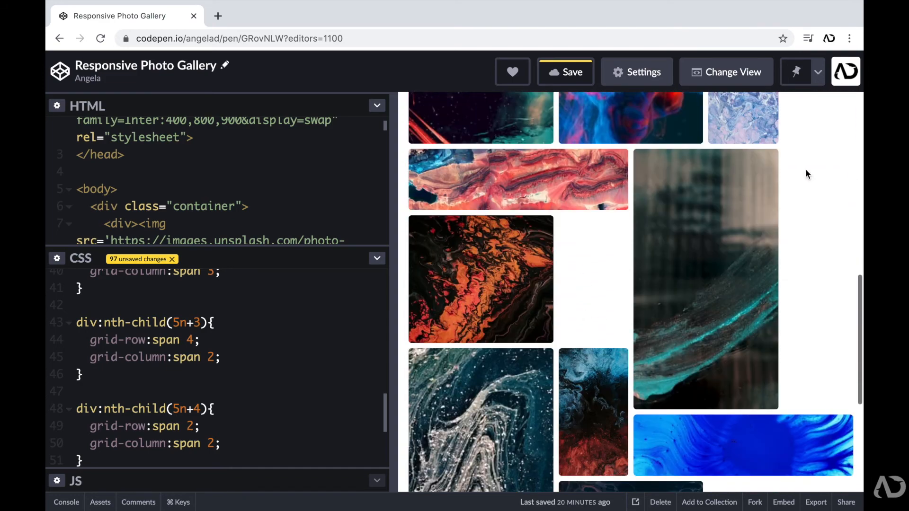
scroll(down, 3)
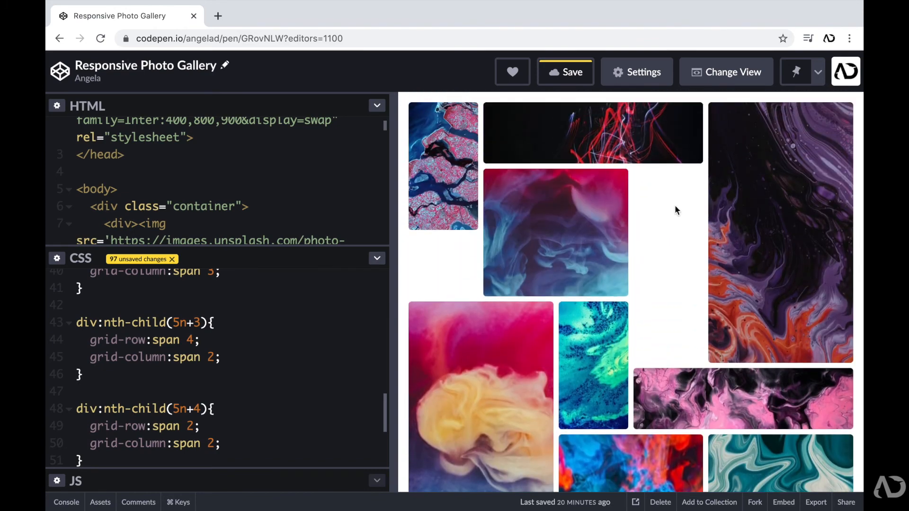
mouse_move(655, 262)
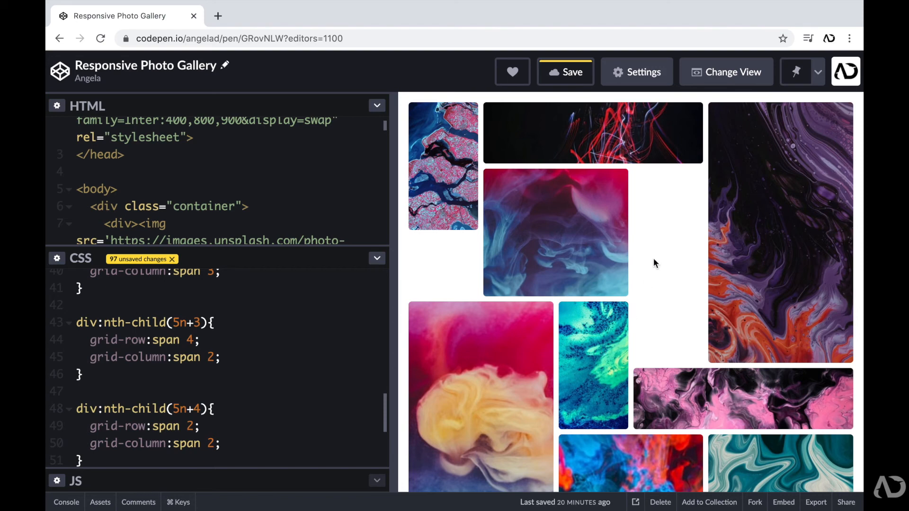
mouse_move(652, 182)
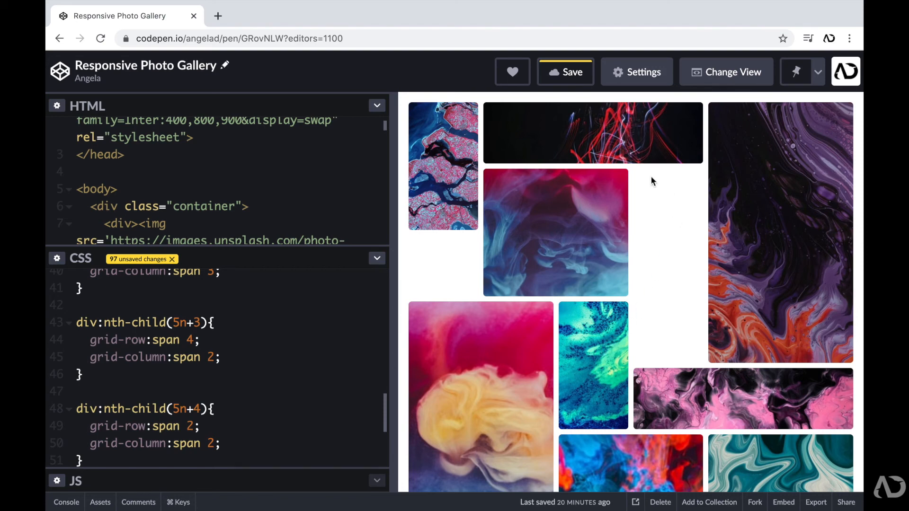
mouse_move(496, 348)
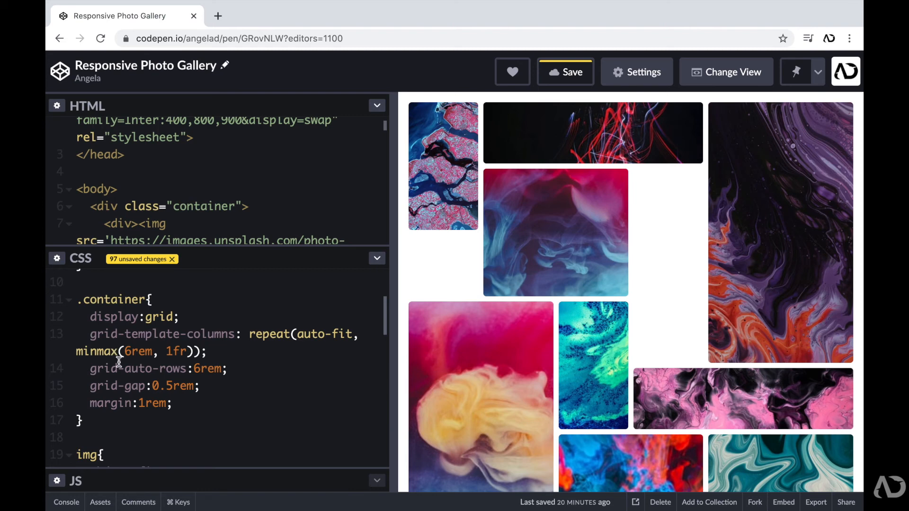
mouse_move(234, 370)
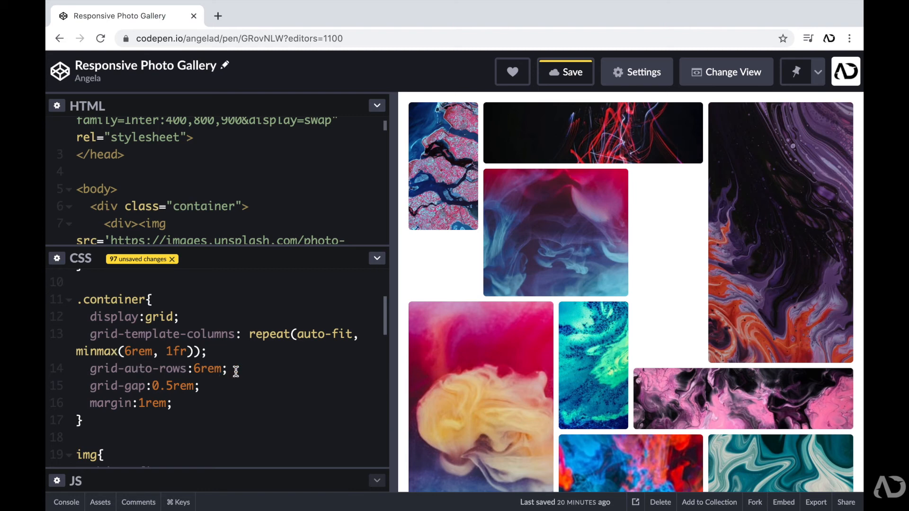
Add grid-auto-flow: dense to .container and narrow the preview to watch the gaps fill
text(gri)
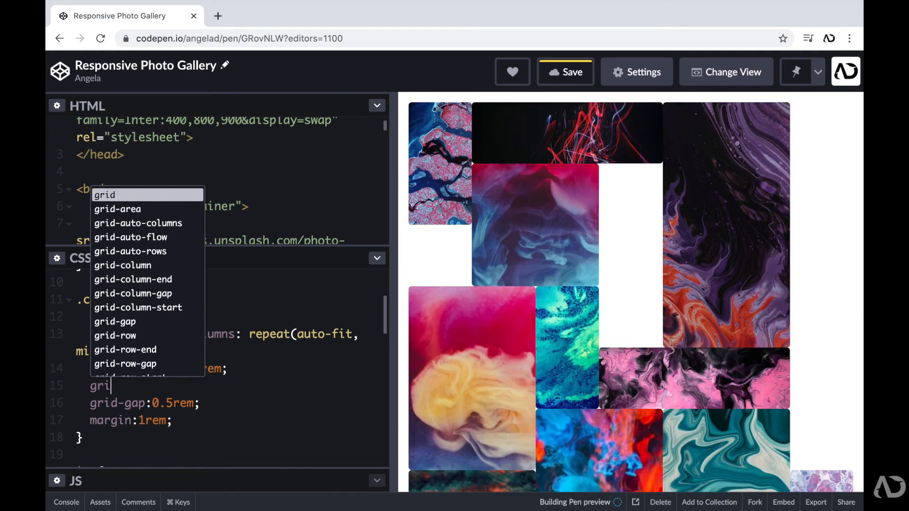
text(d-auto-flow:)
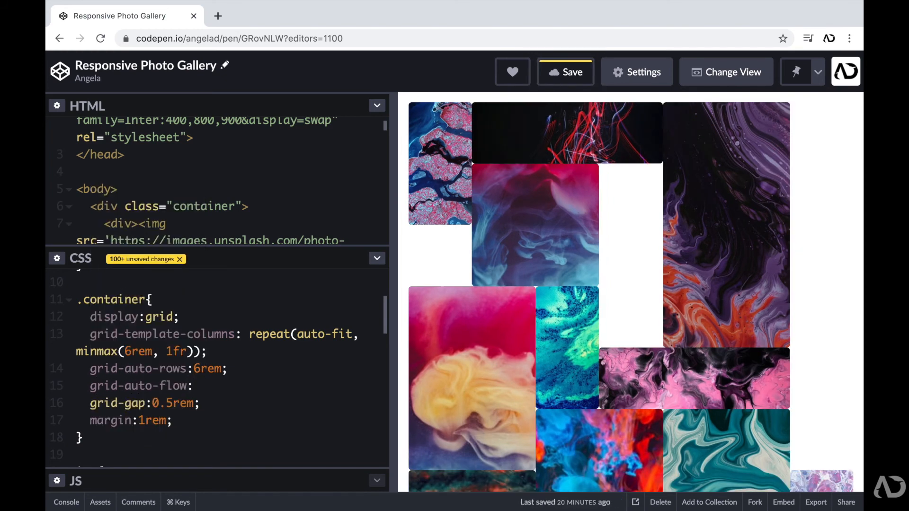
click(194, 385)
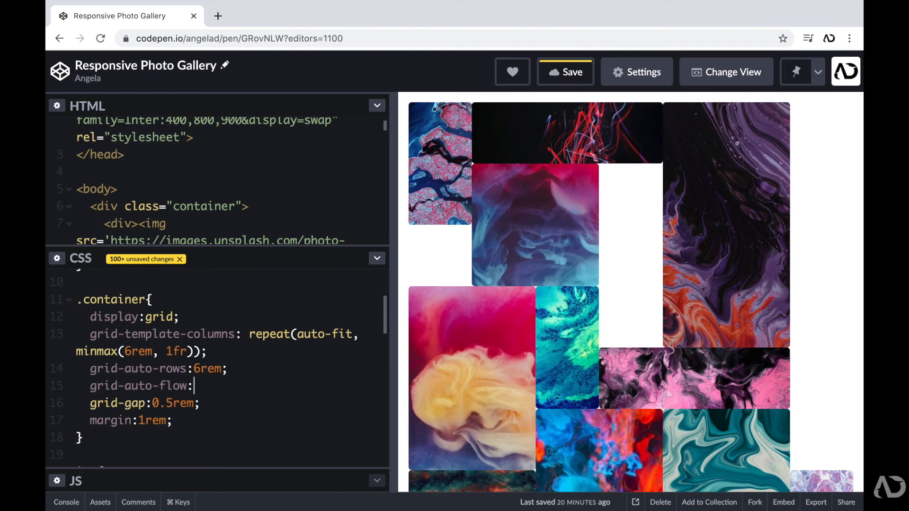
text(dense;)
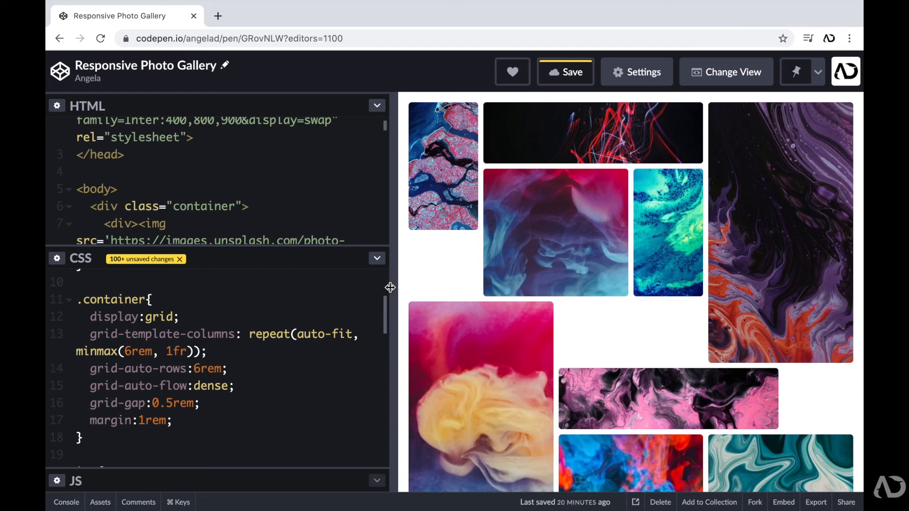
click(234, 385)
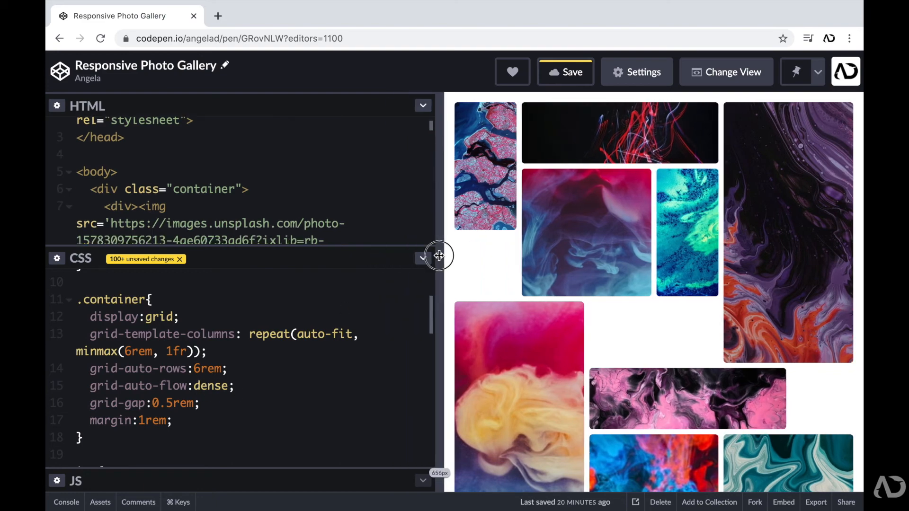
drag(439, 256, 515, 243)
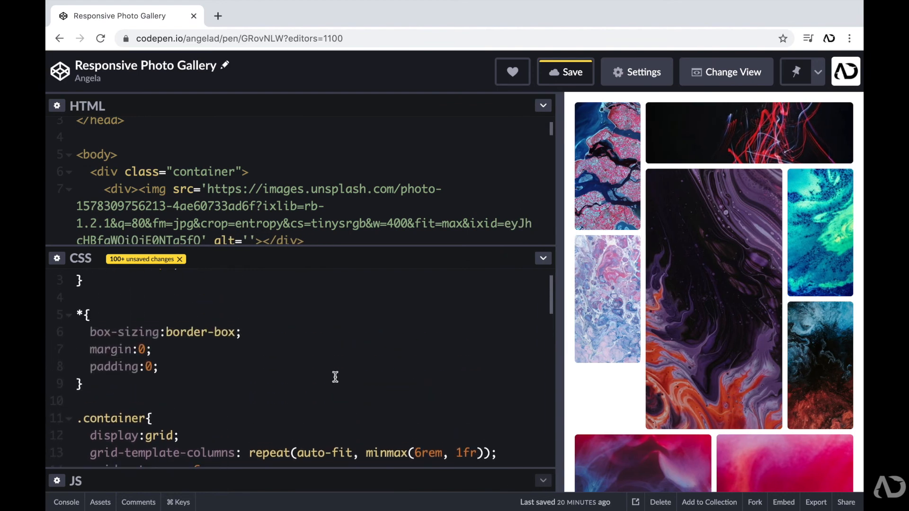
Add a body rule with background: #04001d and scroll the preview
text(b)
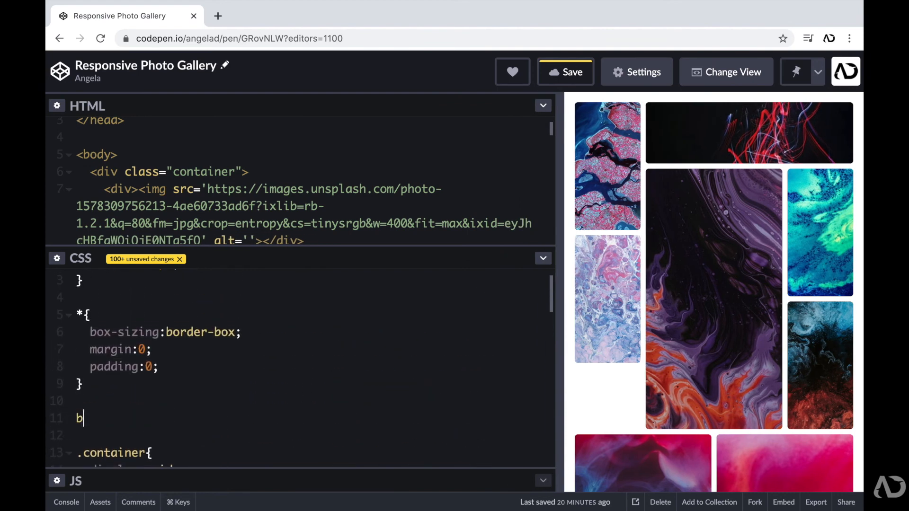
text(ody{)
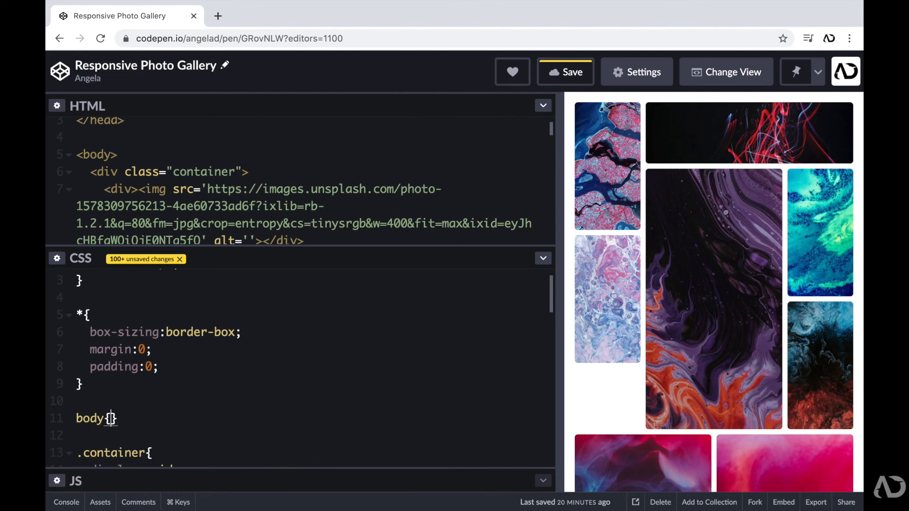
text(background:)
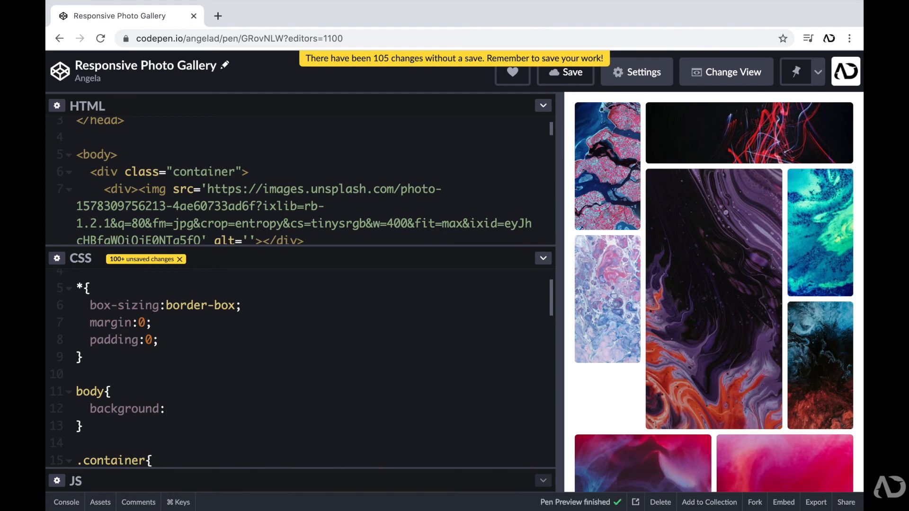
text(#04001d;)
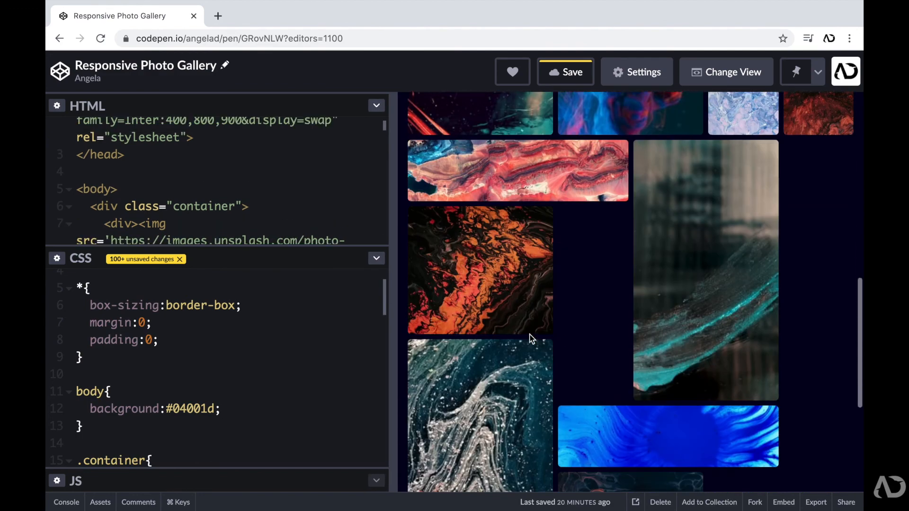
scroll(down, 3)
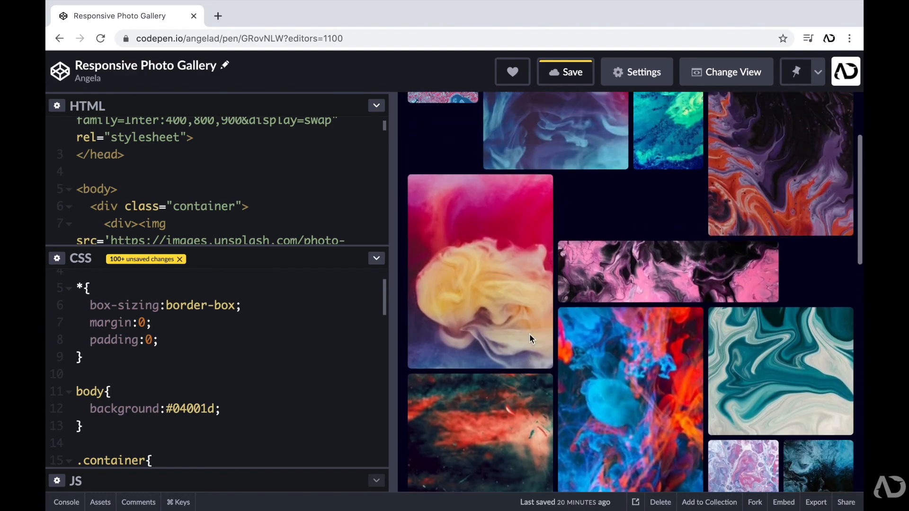
Resize the preview narrow, wide, medium and narrow again to check the gallery reflows
drag(397, 275, 432, 275)
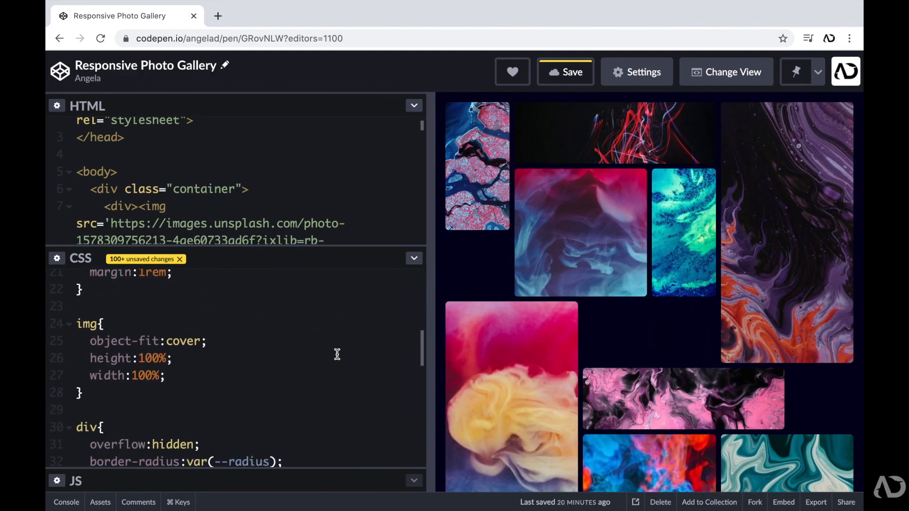
scroll(down, 3)
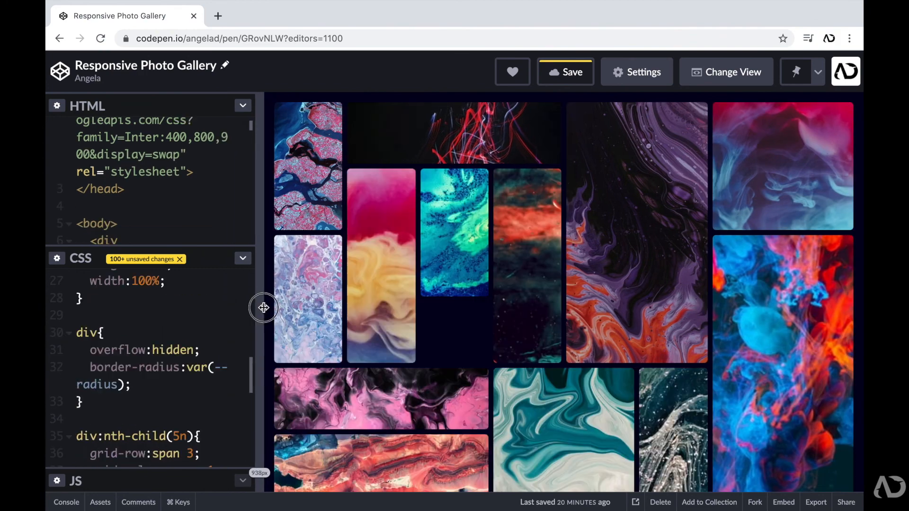
drag(263, 308, 422, 308)
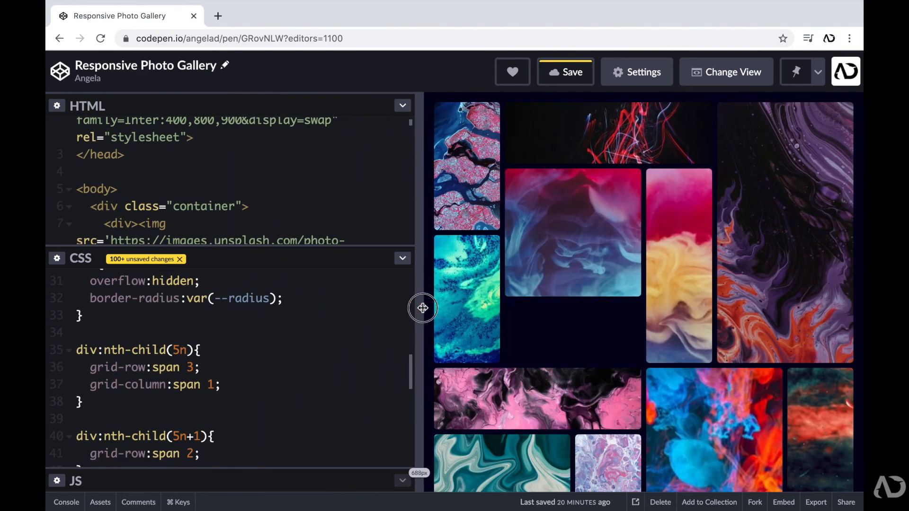
drag(422, 307, 647, 304)
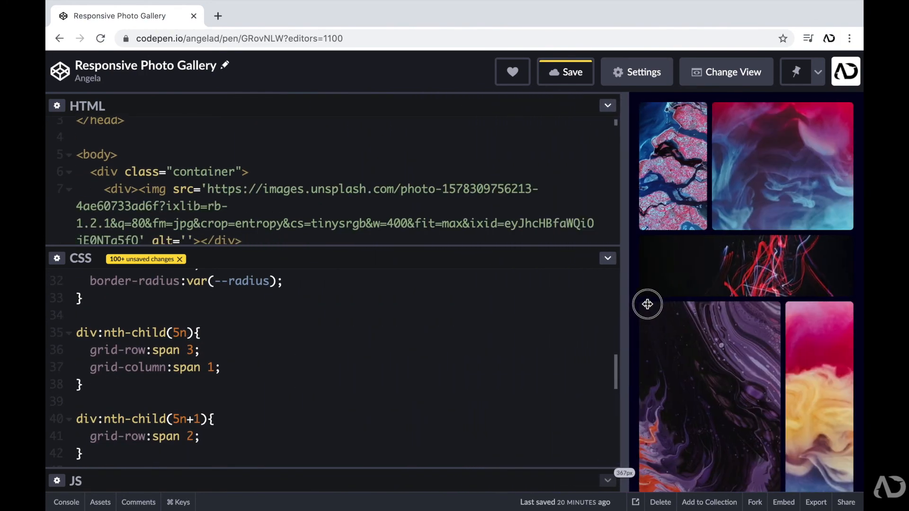
drag(647, 304, 511, 289)
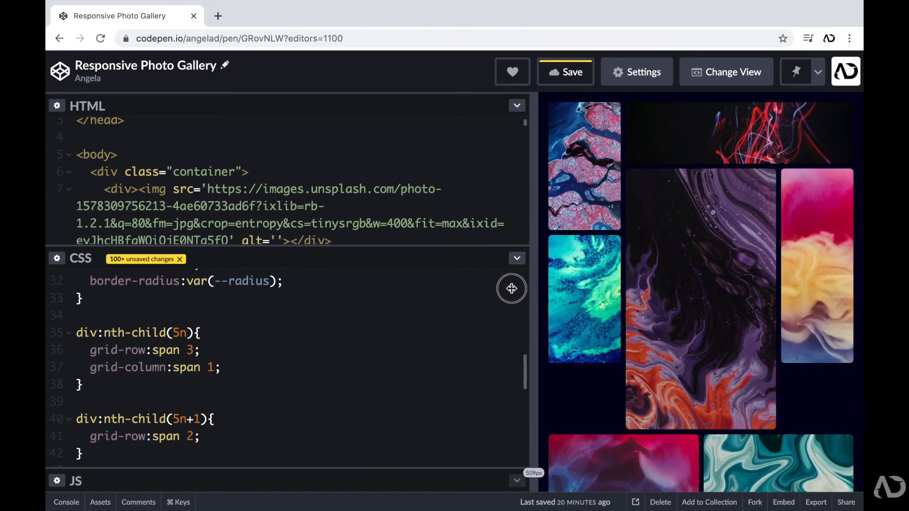